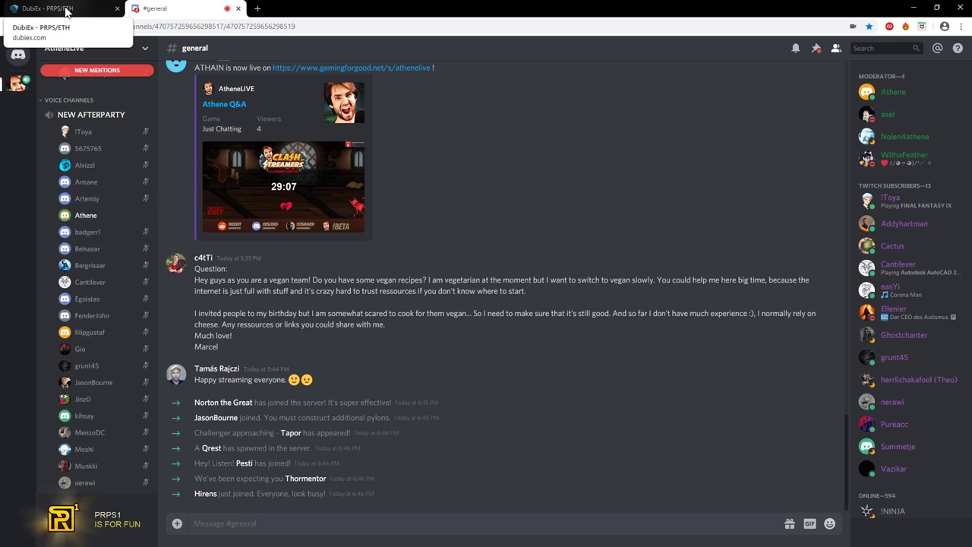
Switch to the DubiEx PRPS/ETH page and set the price chart interval to 1 day
scroll("down", 3)
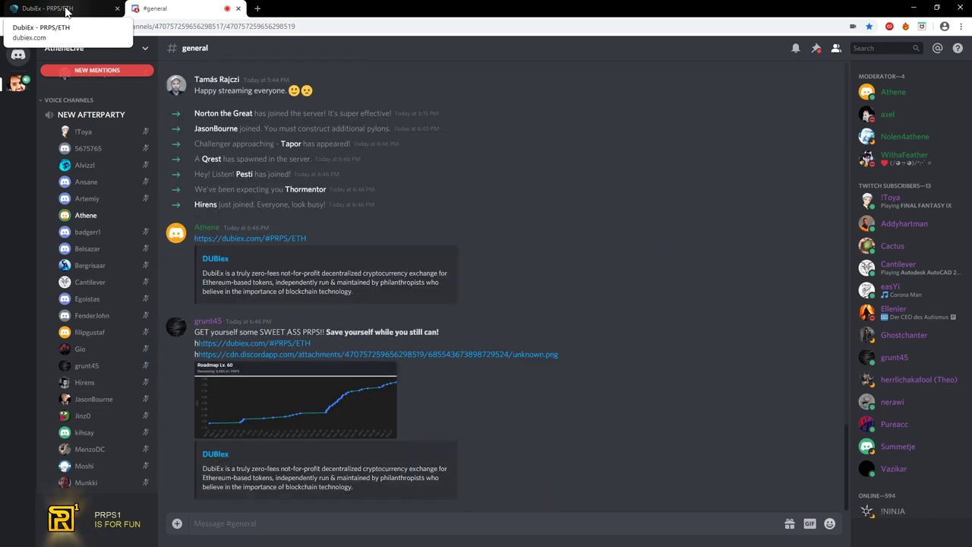
left_click(60, 9)
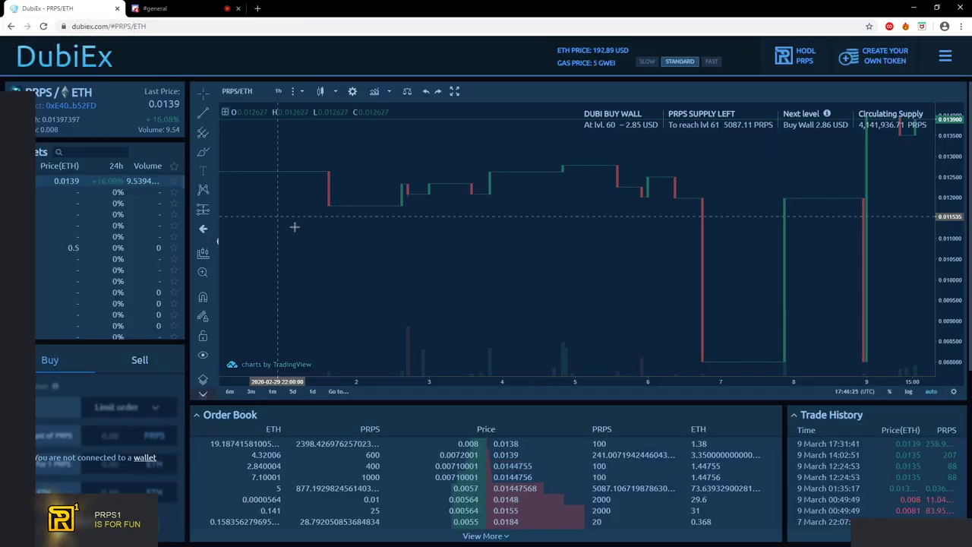
mouse_move(383, 141)
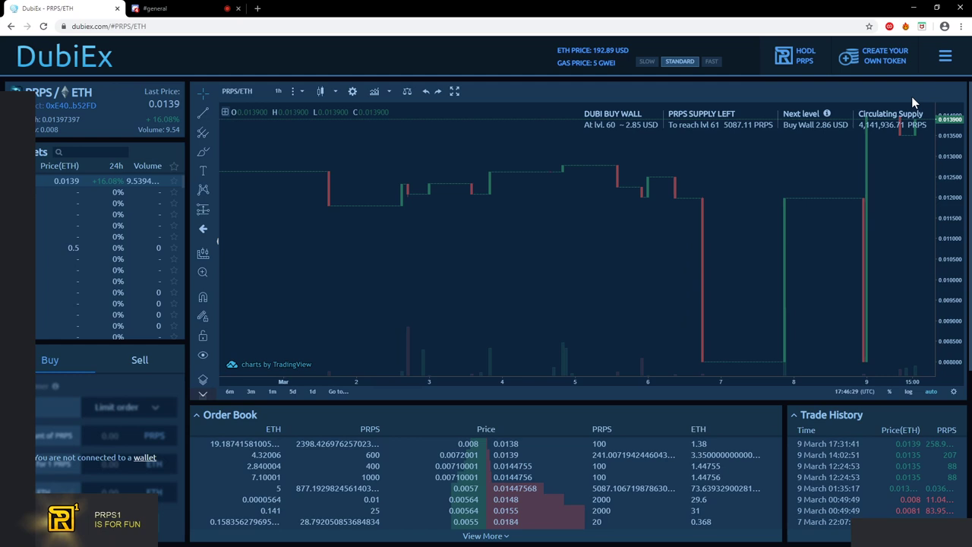
mouse_move(272, 106)
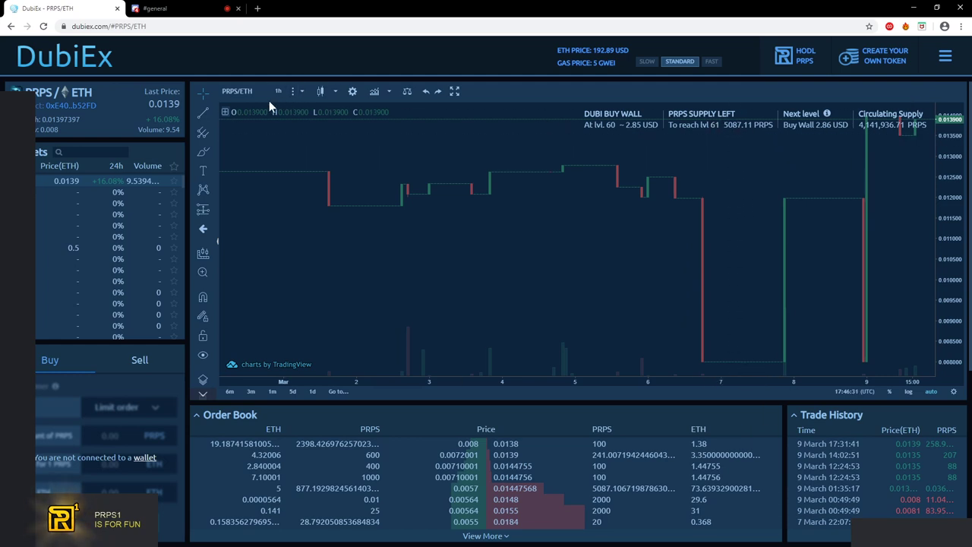
left_click(278, 92)
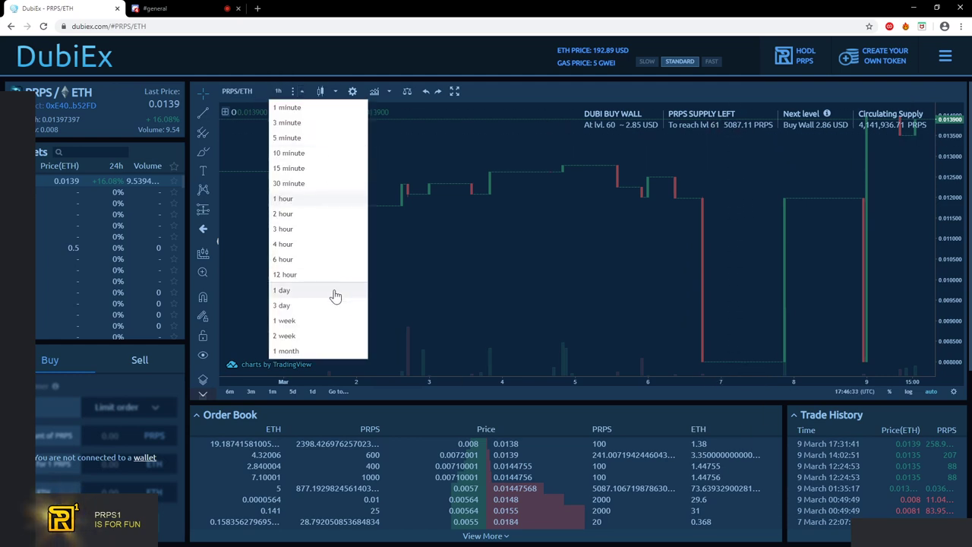
left_click(282, 290)
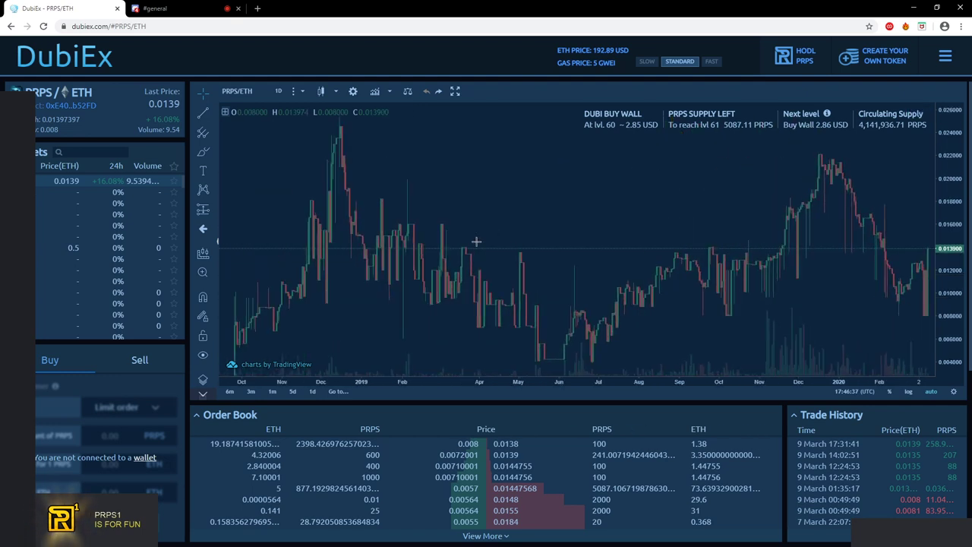
mouse_move(629, 132)
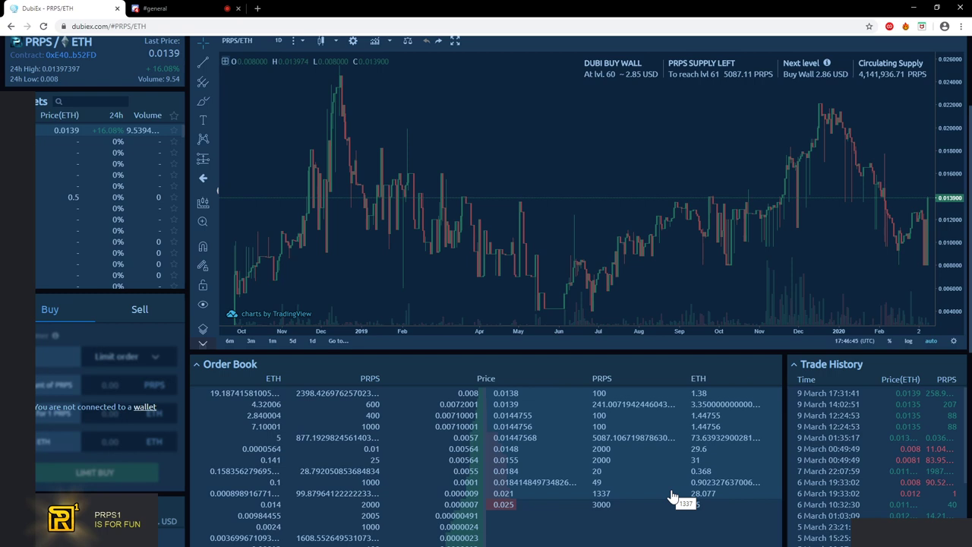
left_click(155, 9)
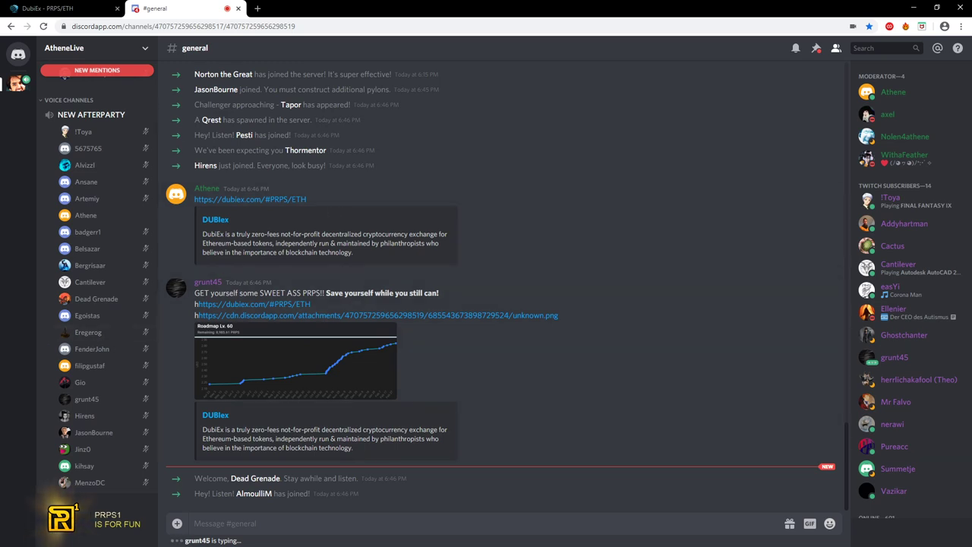
Scroll down the Discord #general chat to follow the new messages
scroll("down", 3)
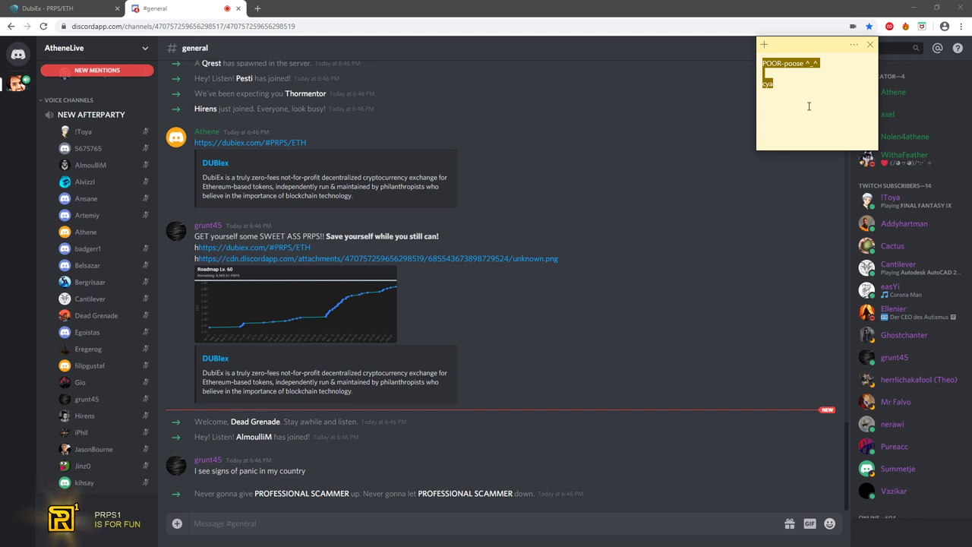
mouse_move(798, 105)
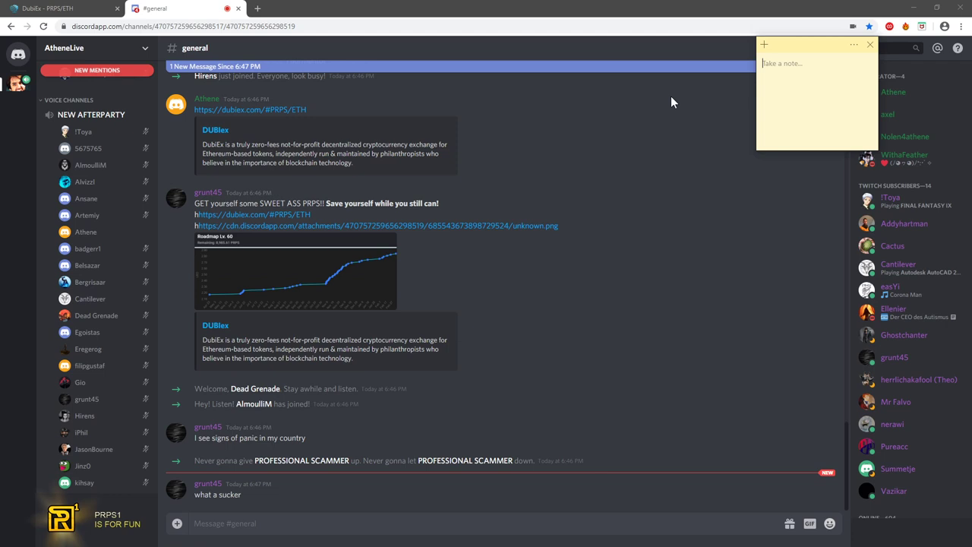
mouse_move(660, 164)
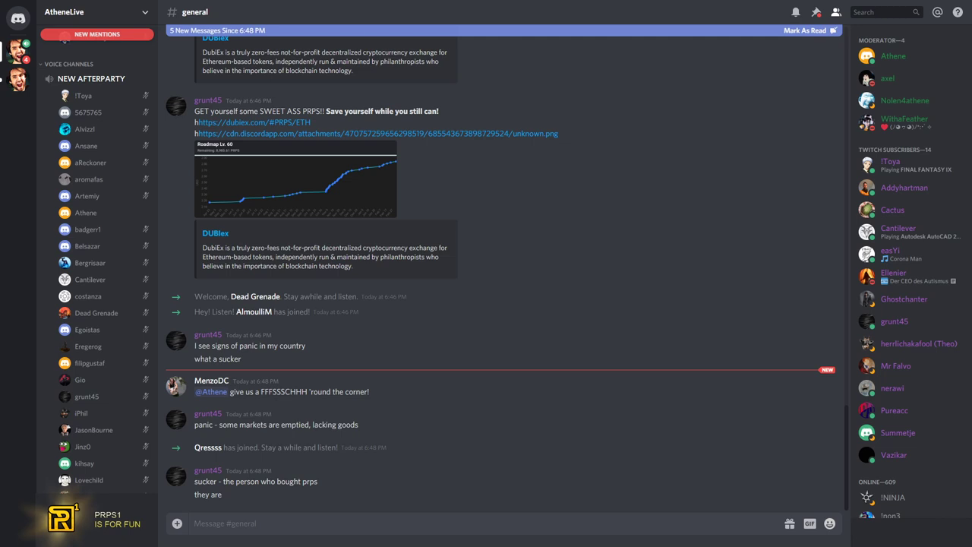
scroll("down", 3)
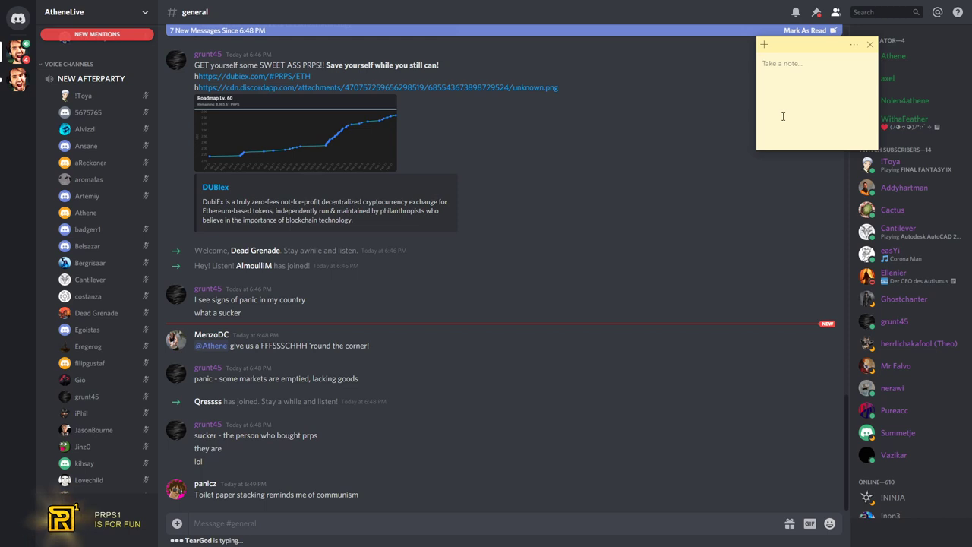
Type 'Toilet paper', 'middle finger...' and 'but what do i know i don't' lines into the note
type("Toilet paper important")
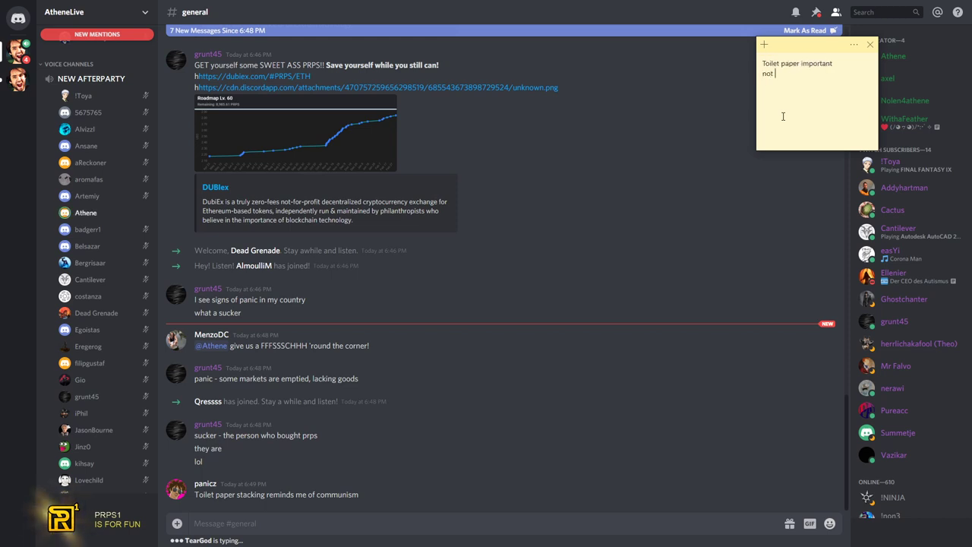
type("everyone wants to wipe their ass with")
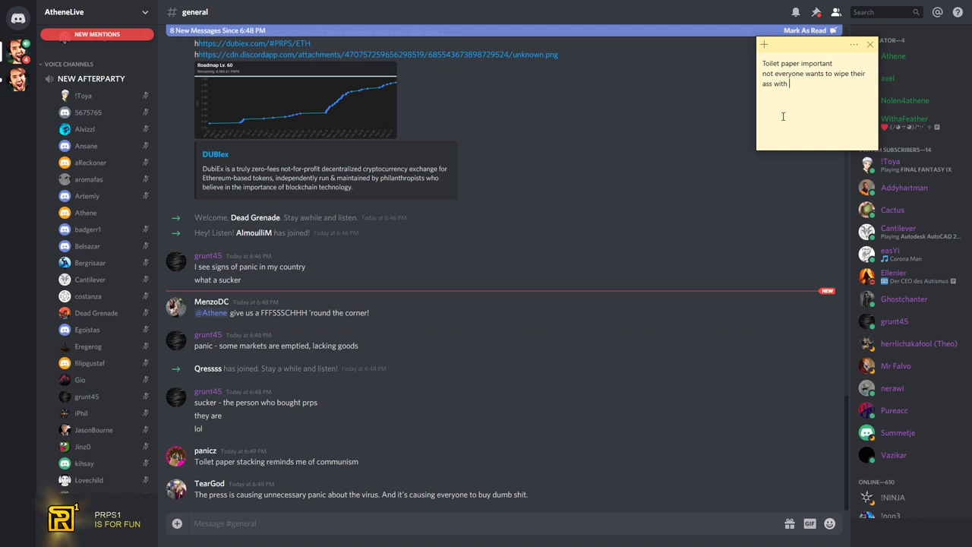
type("middle finger...")
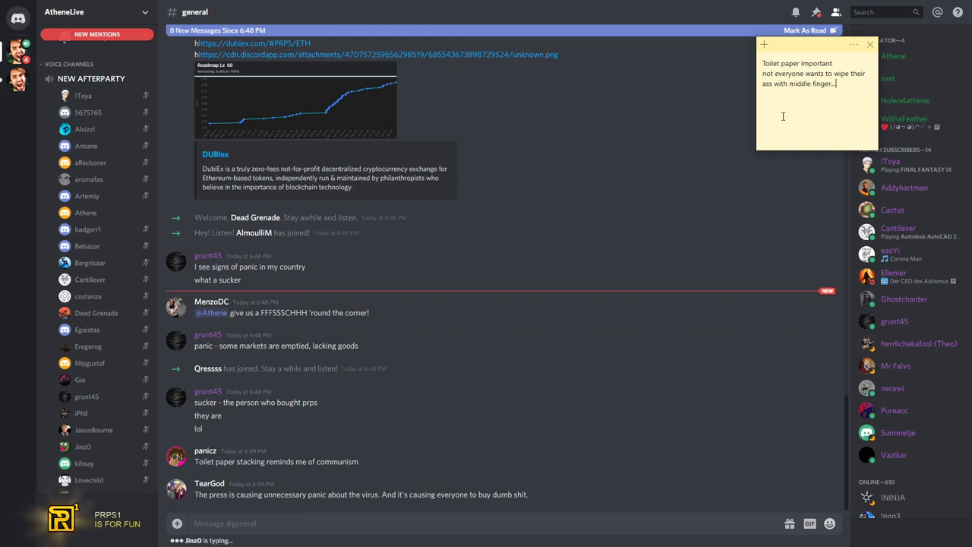
type("b")
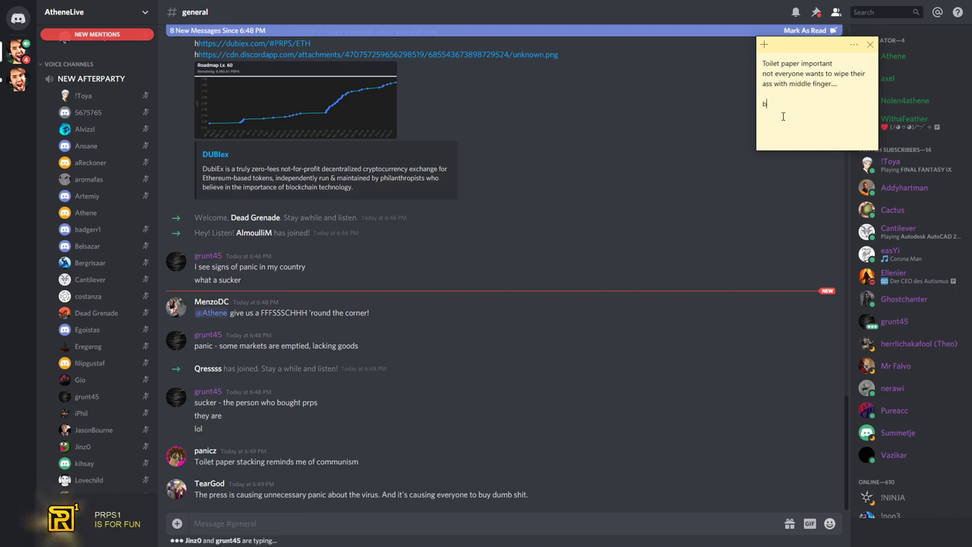
type("but what do i know i don")
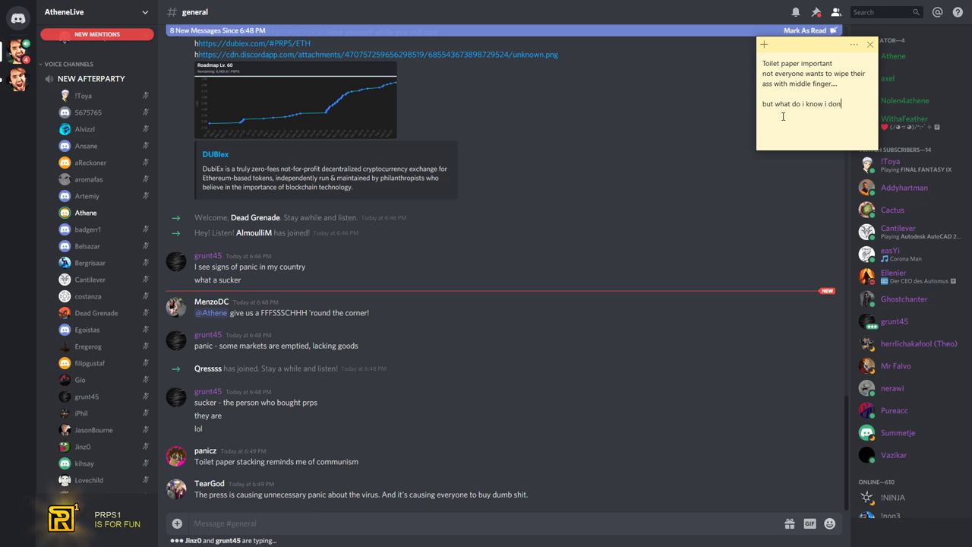
type("'t live in his compound.")
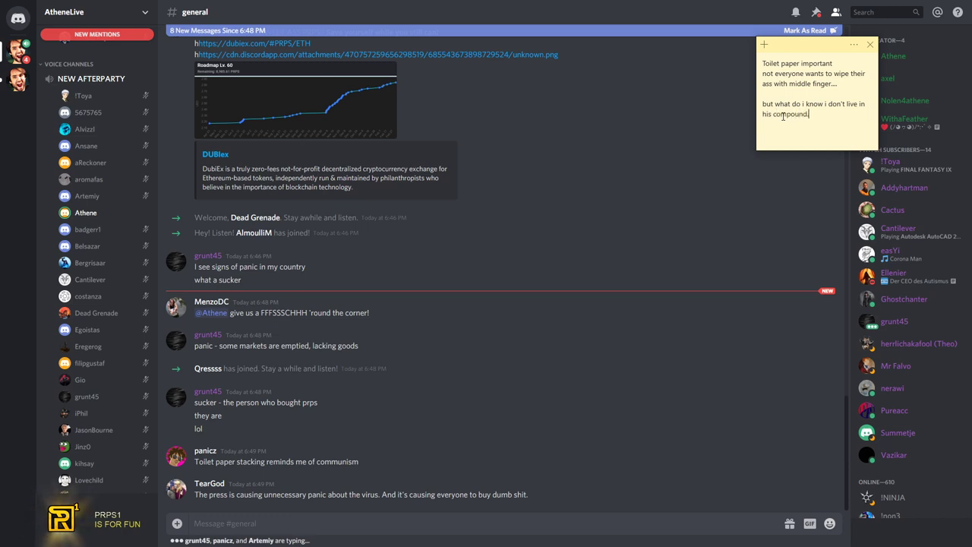
type("never clicked")
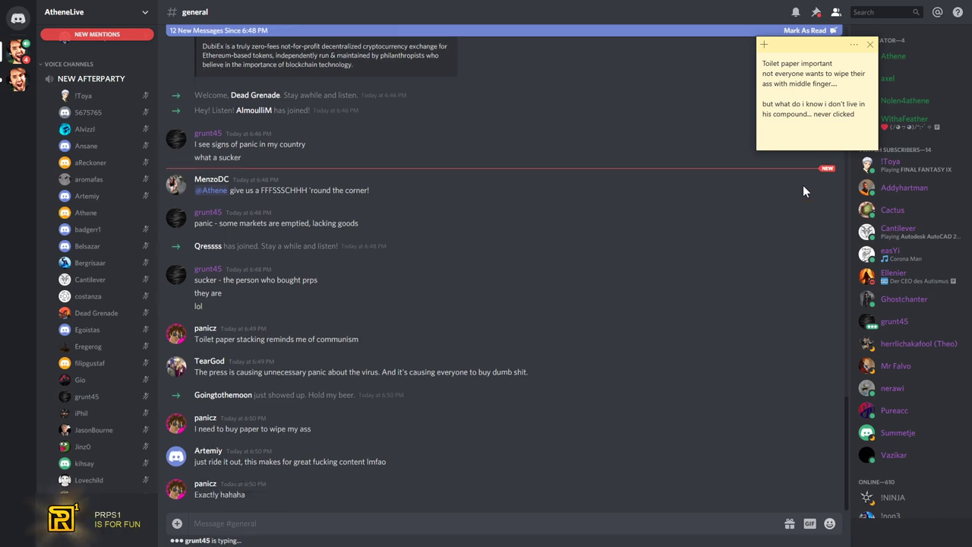
type("plus")
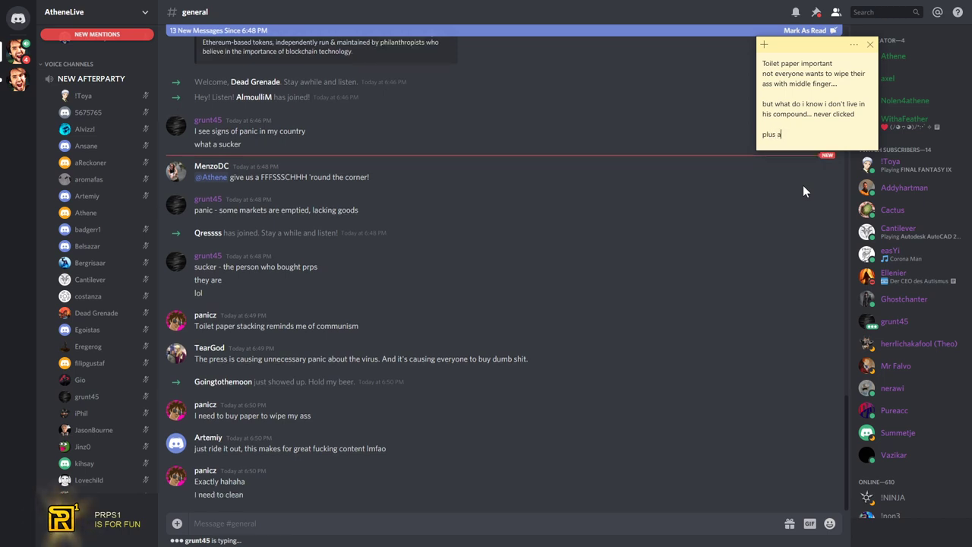
type("aa...")
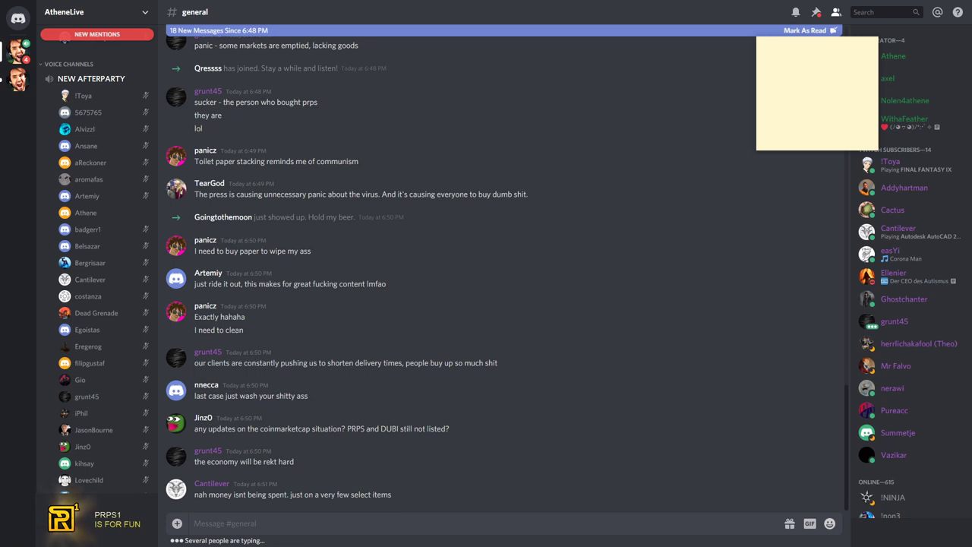
scroll("down", 3)
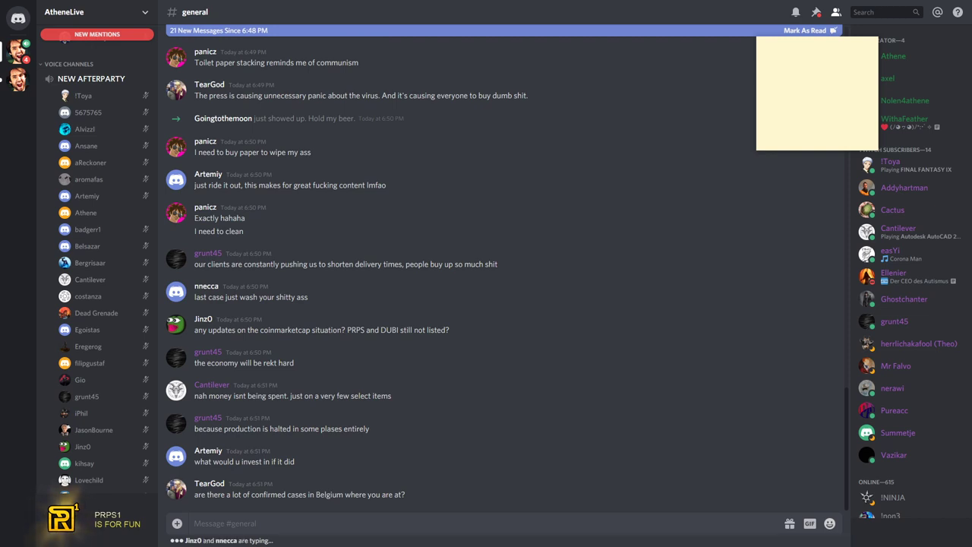
scroll("down", 3)
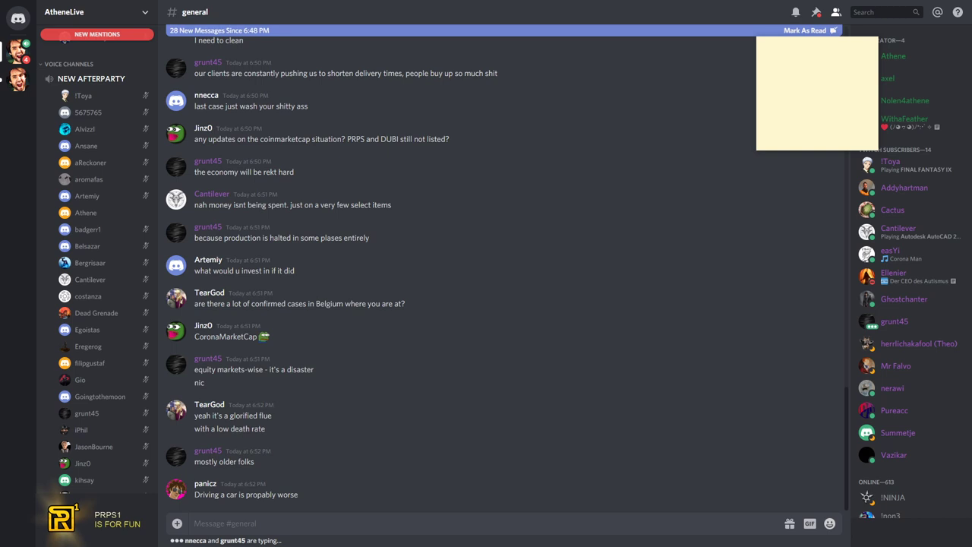
scroll("down", 3)
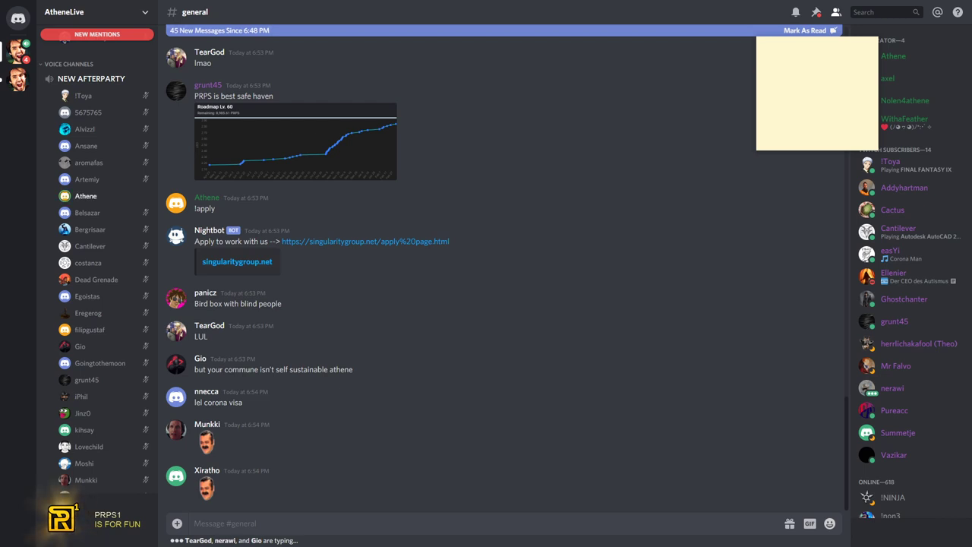
Scroll through the newest messages in Discord's #general channel
scroll("down", 3)
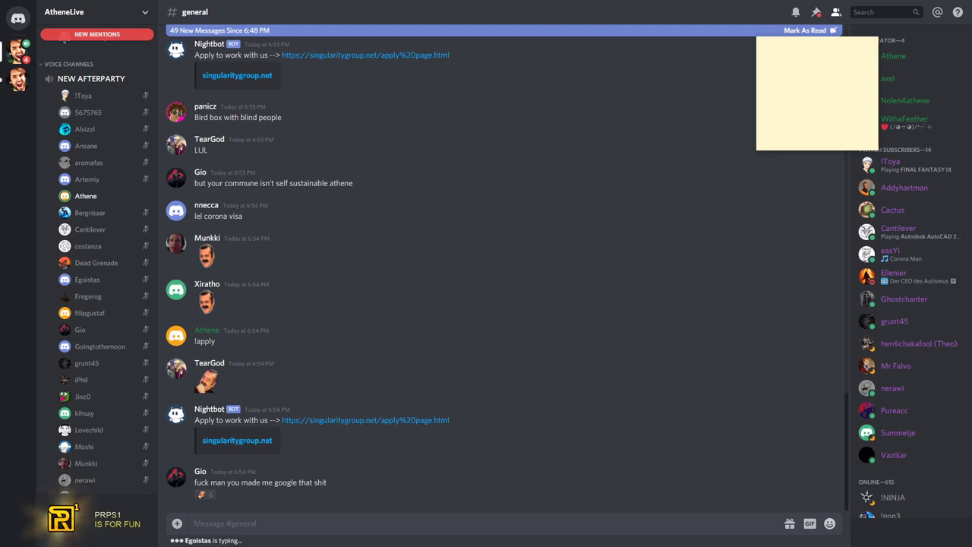
mouse_move(533, 285)
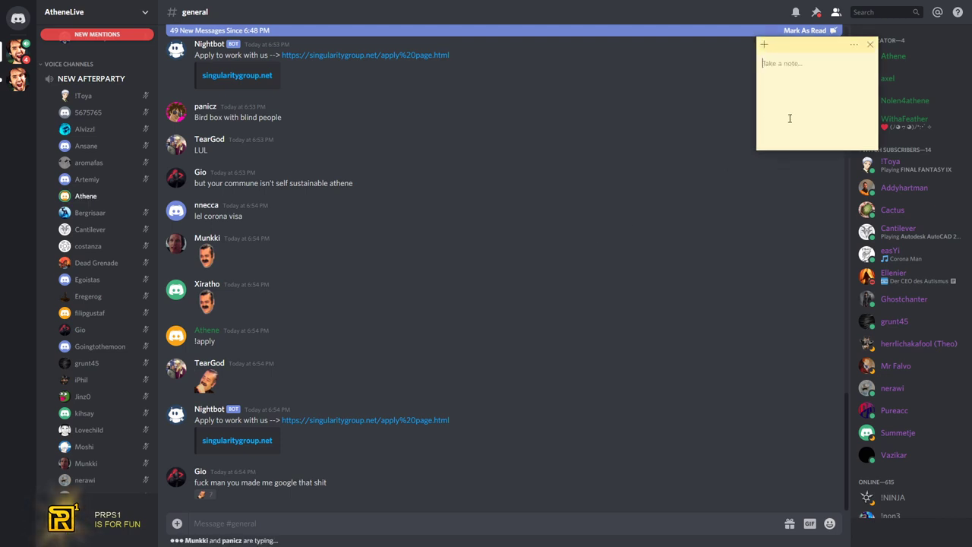
Type 'sorry busy with other work, no notes today' and 'now.. let's see' into the note
type("sorry busy")
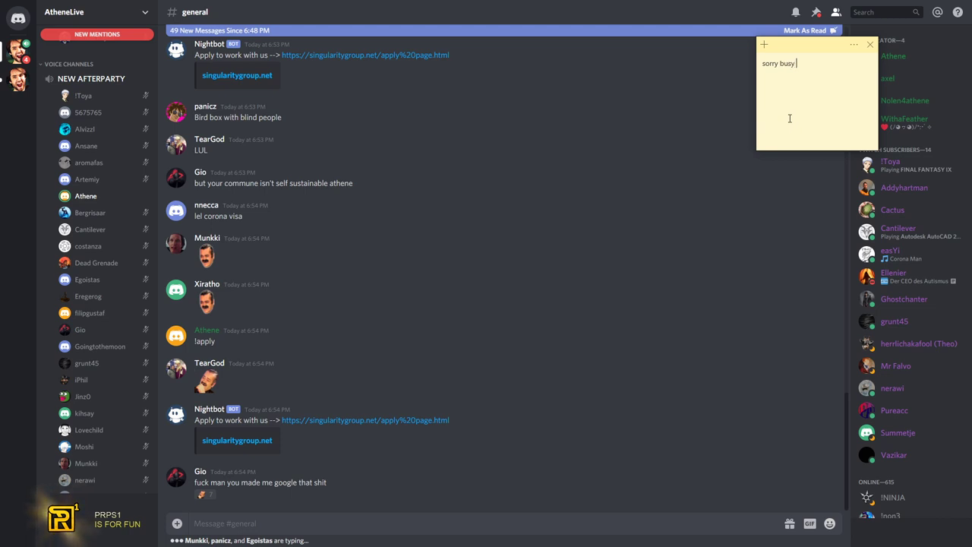
type("with other work")
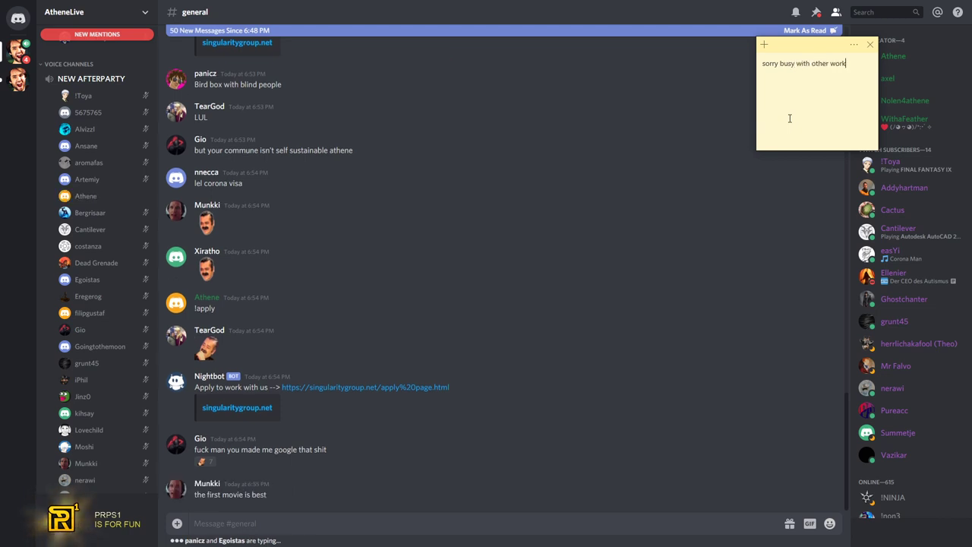
type(", no notes today...")
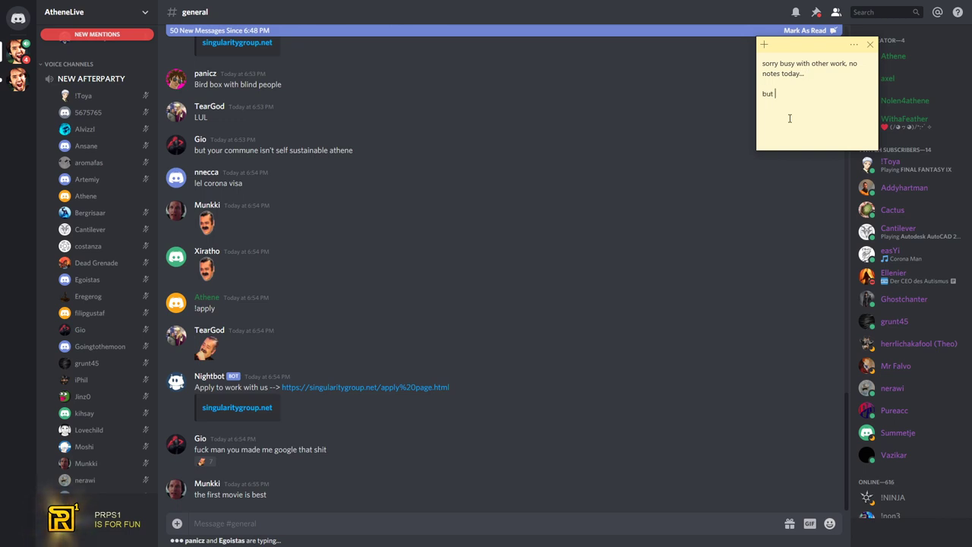
type("now.. let's see")
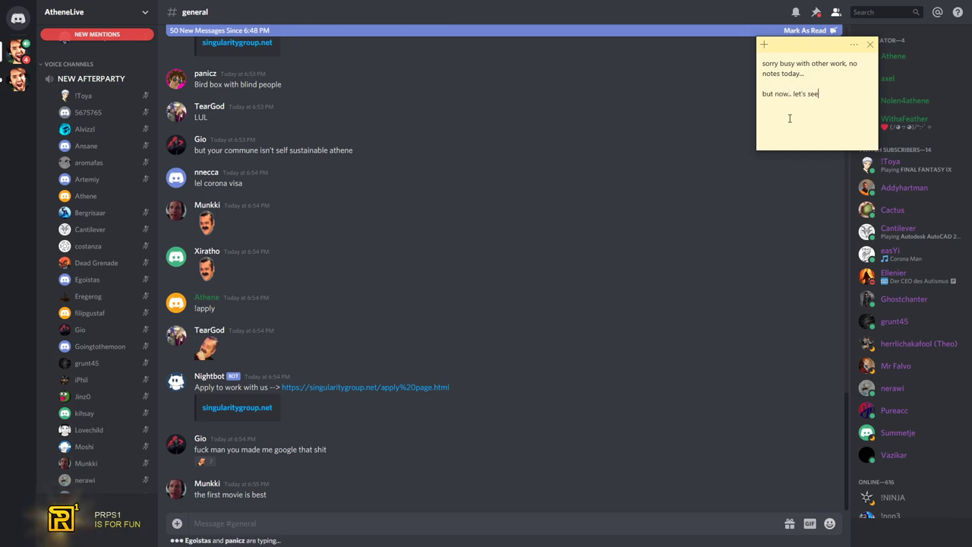
Write that markets are crashing, oil is leaking, and prps price is increasing, so prps goes up
type("market is crashi")
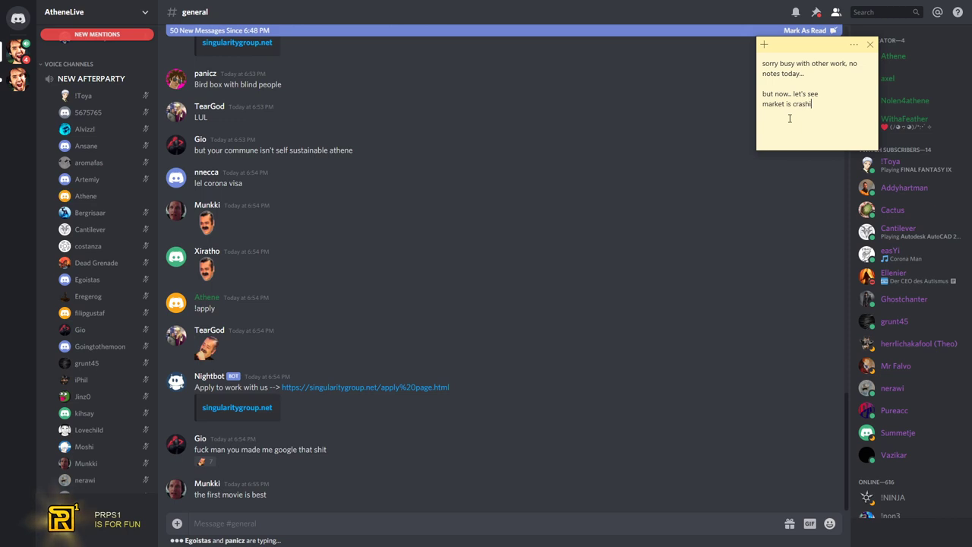
type("ng everywhere")
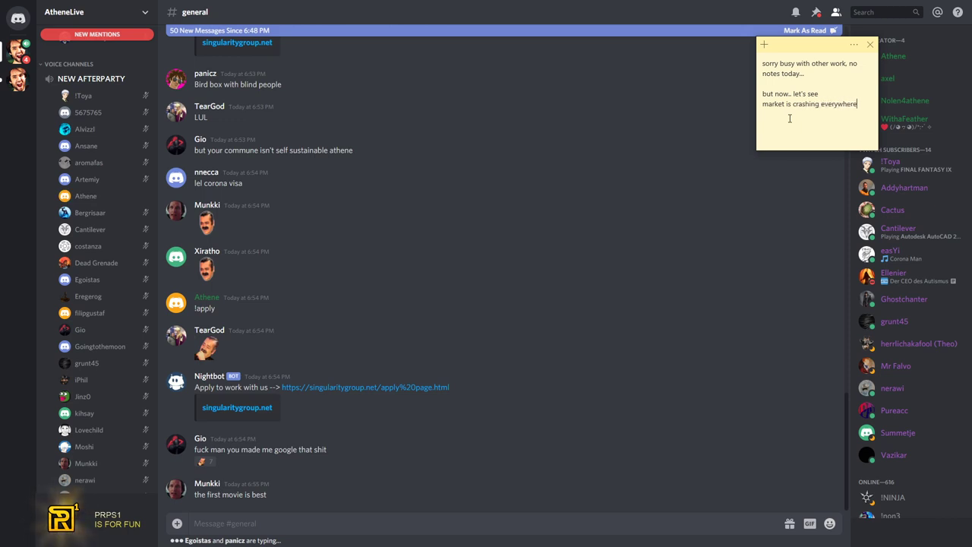
type("oil is")
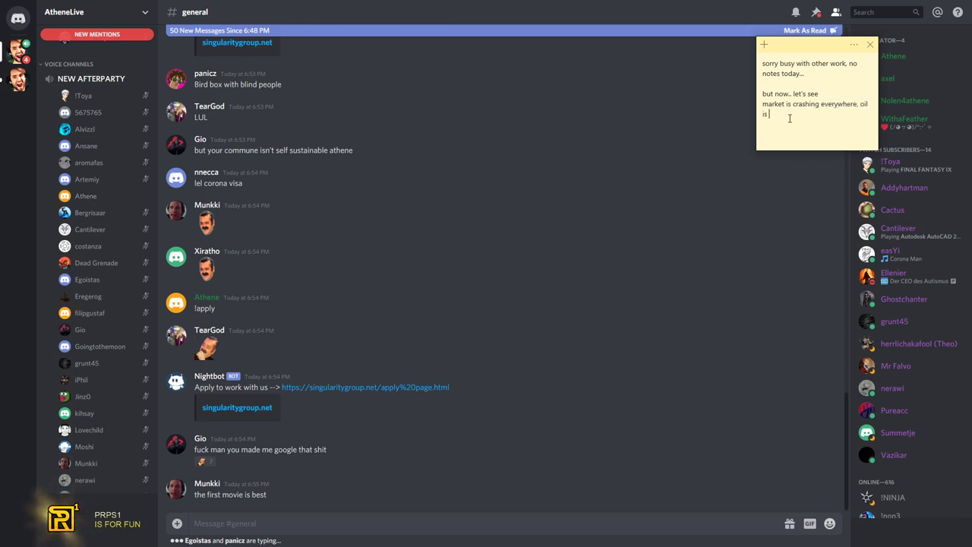
type("leaking left/right")
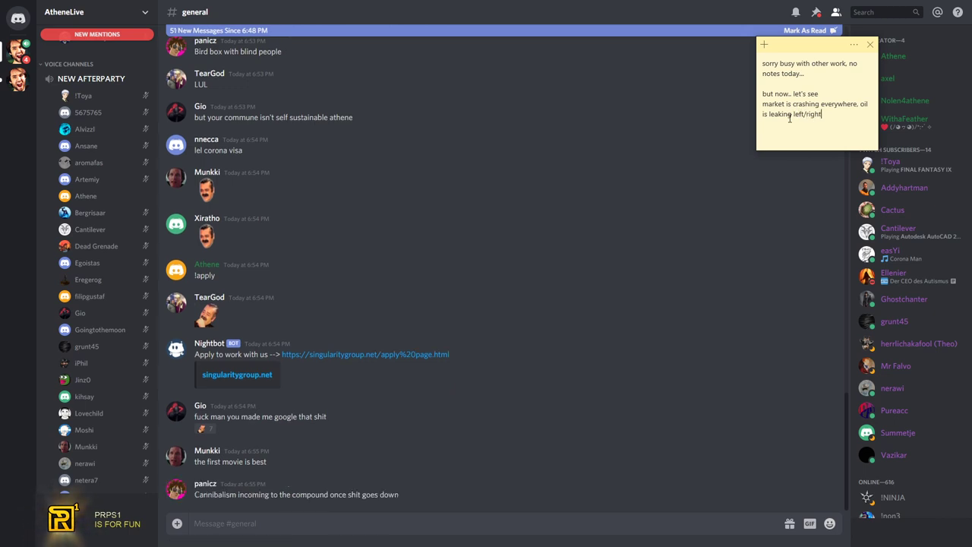
type("and reese instead")
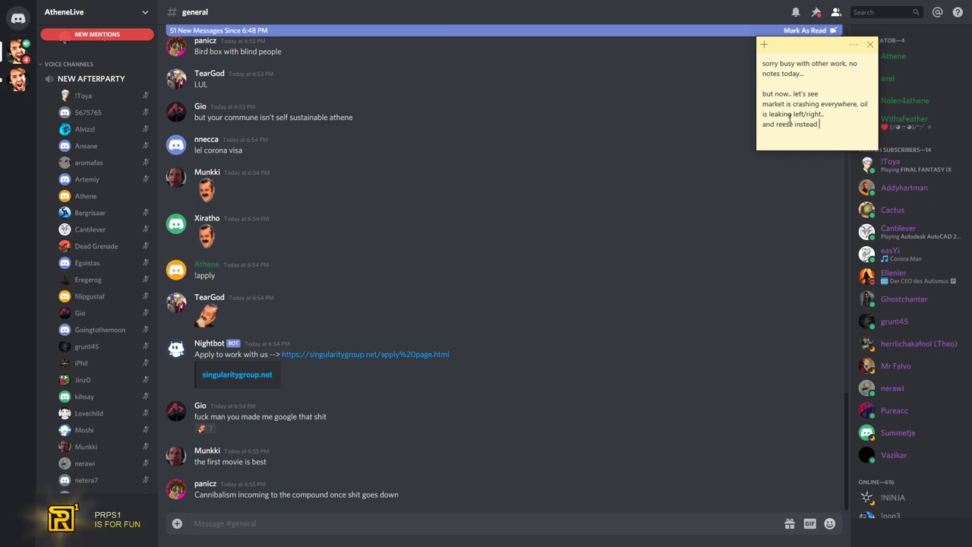
type("of")
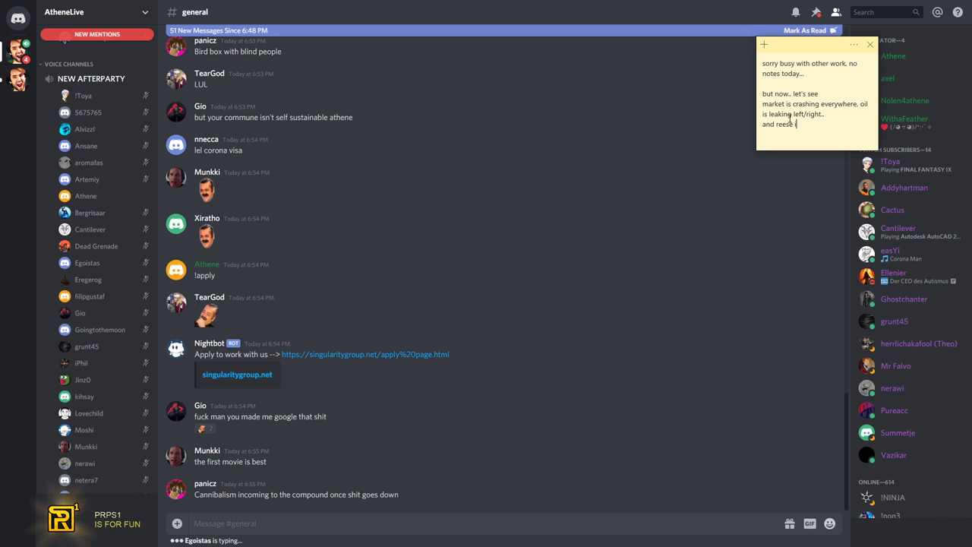
type("is increasing")
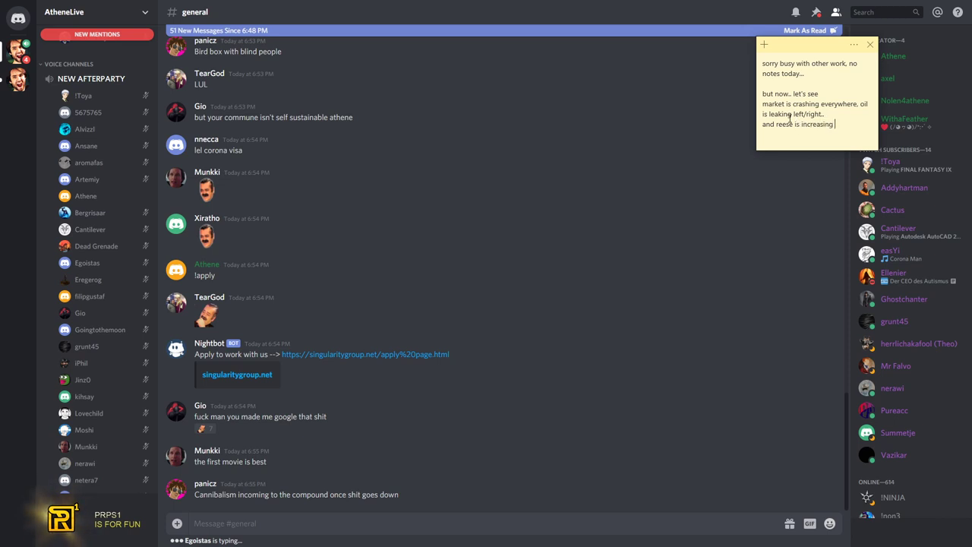
type("price of prps")
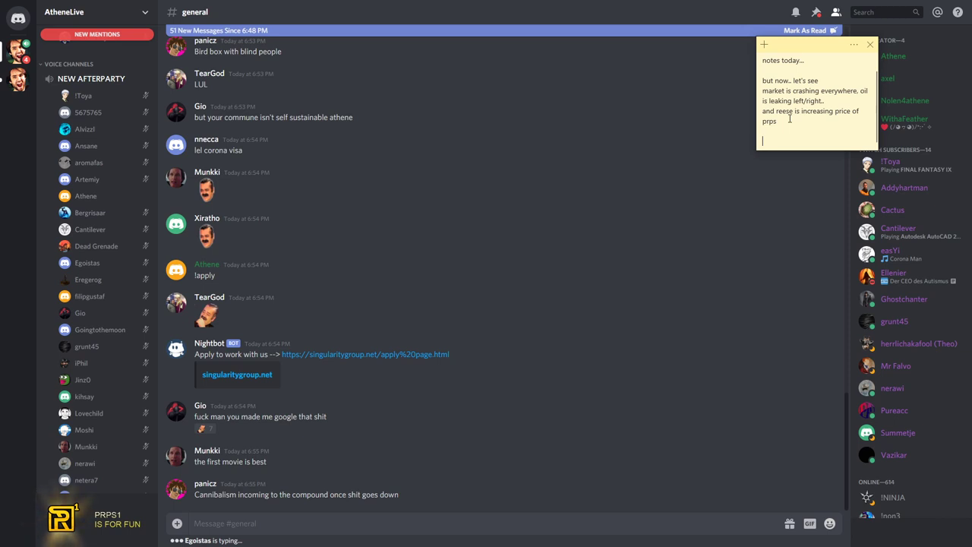
mouse_move(822, 214)
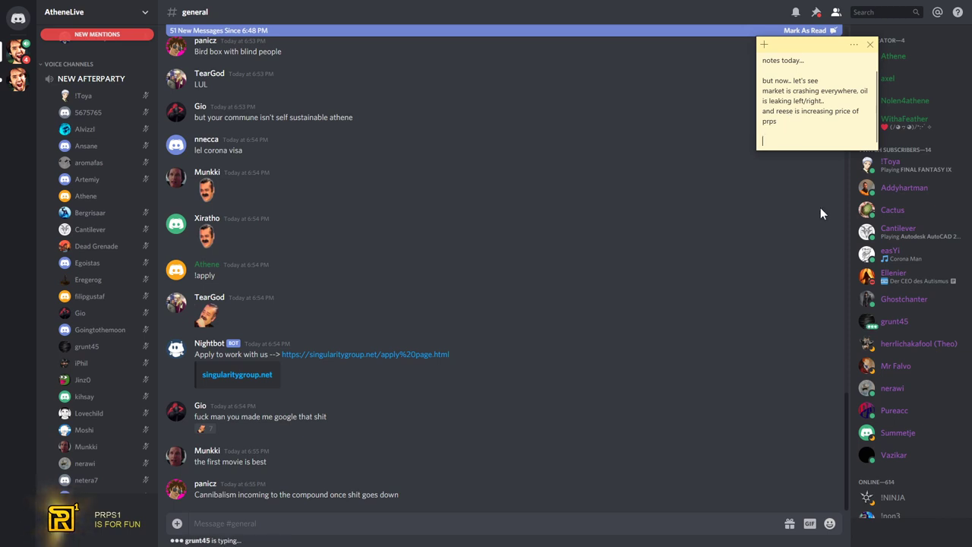
type("so prps is going up")
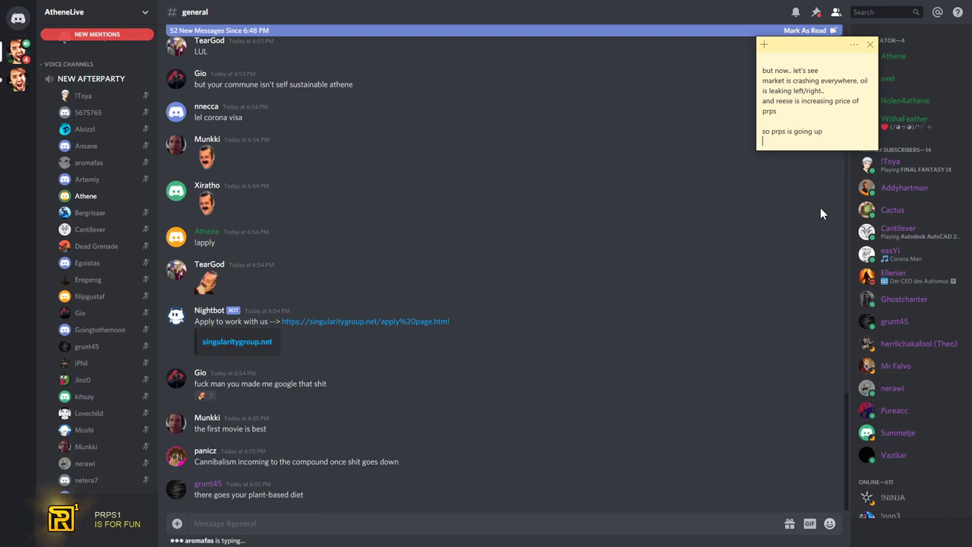
Type the word 'but'
type("but")
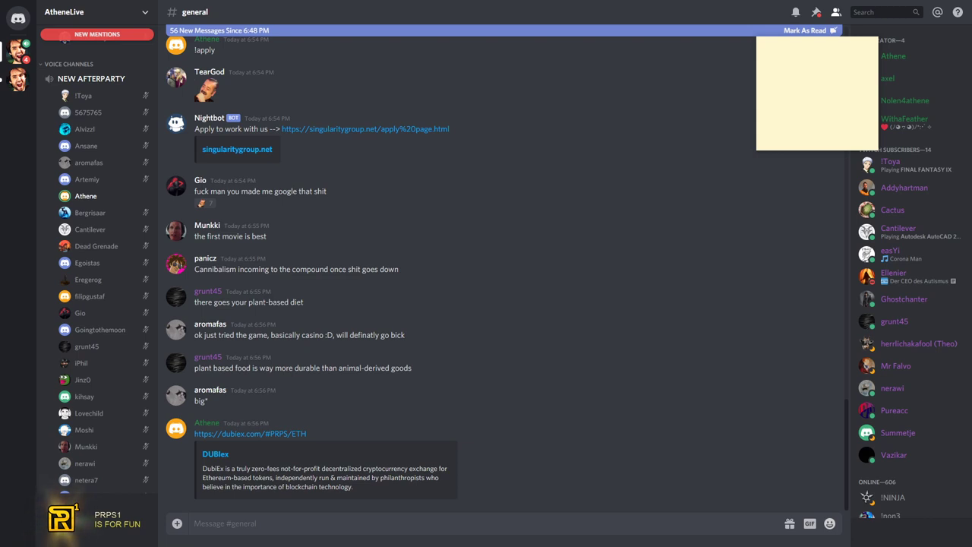
Type 'fuck you grunt' and 'i have to ... fix th' into the fresh sticky note
scroll("down", 3)
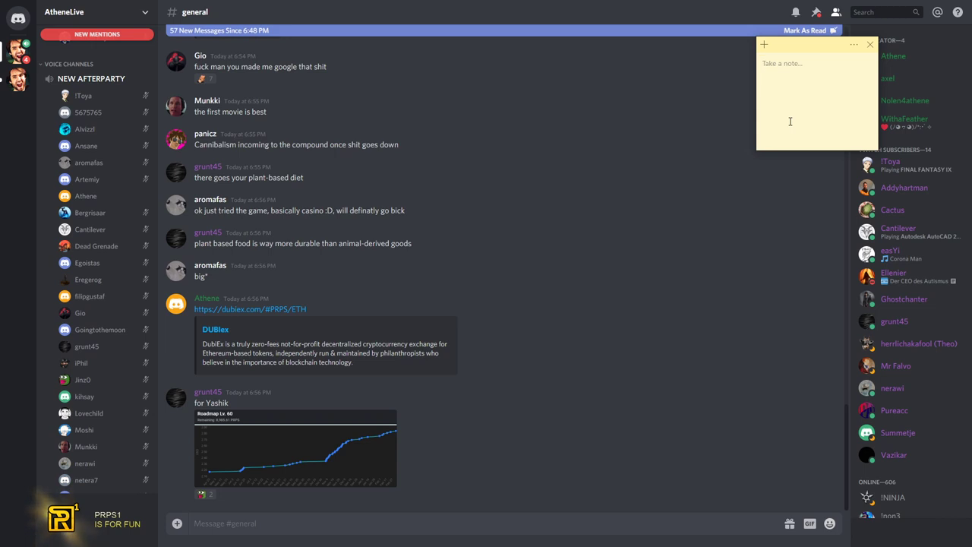
type("fuck you grunt")
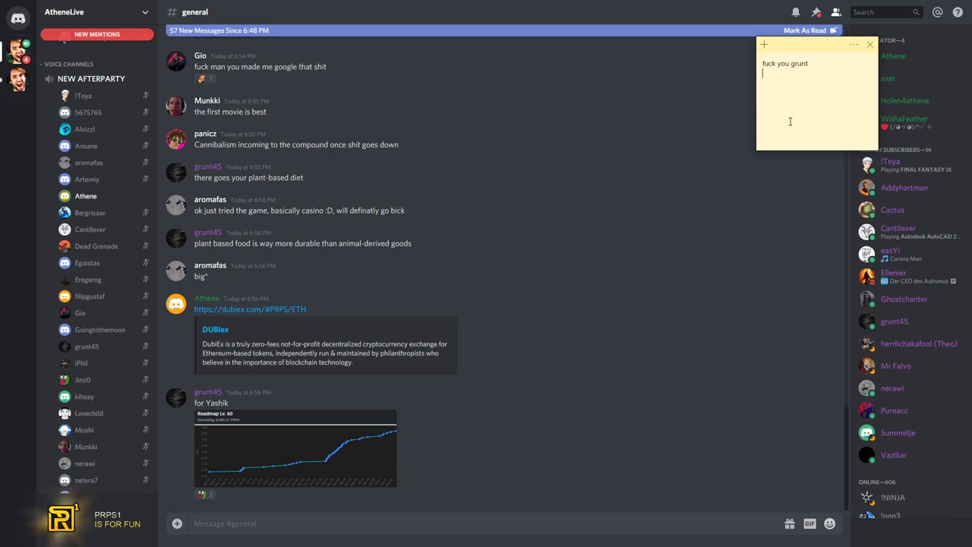
type("i have to ...")
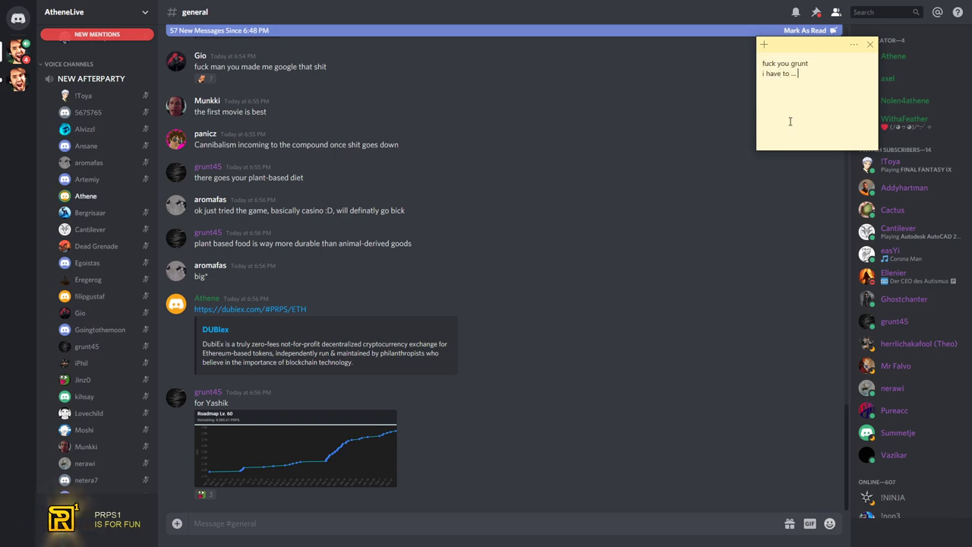
mouse_move(789, 121)
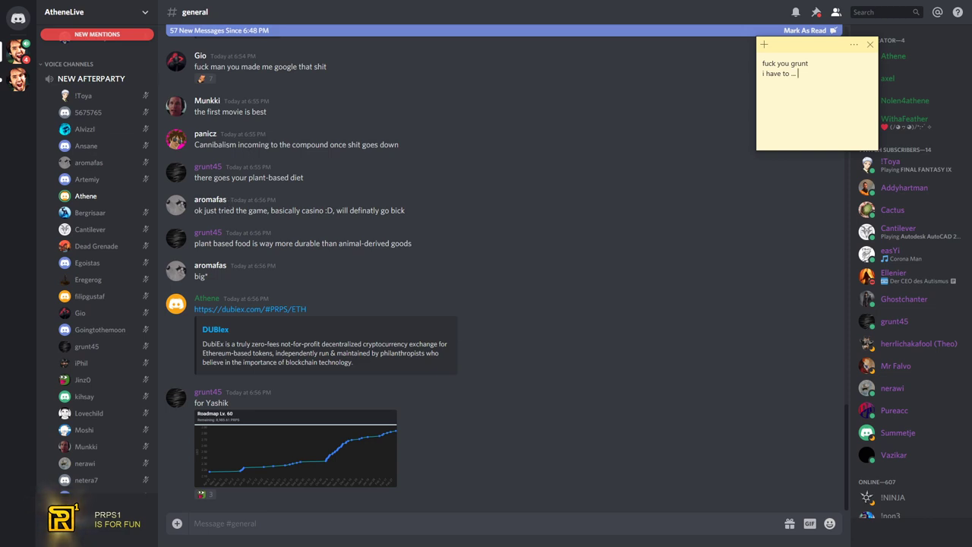
type("fix this mistake")
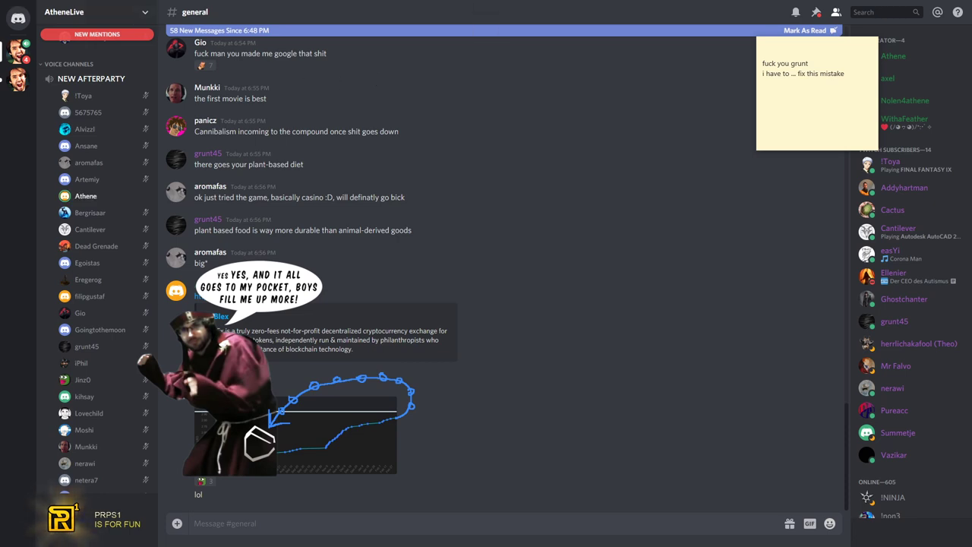
mouse_move(155, 150)
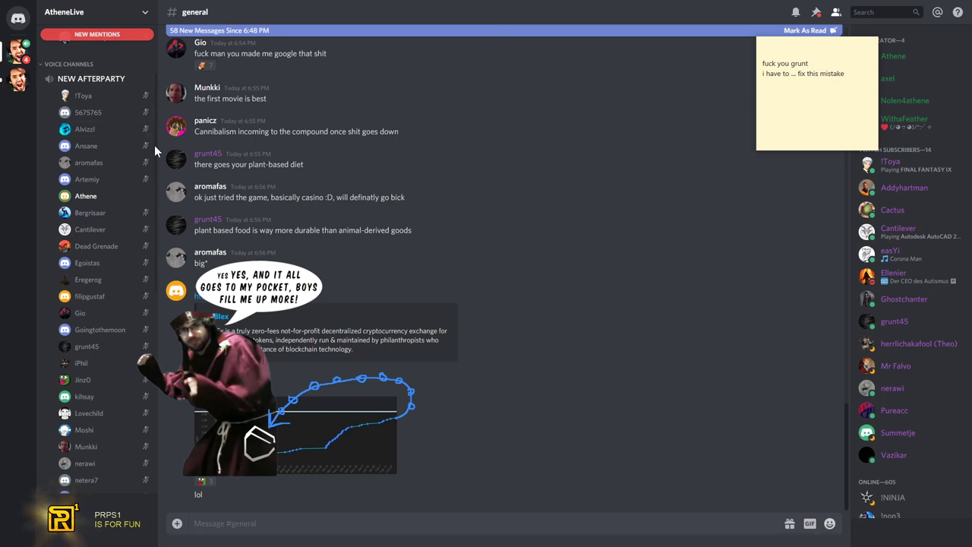
mouse_move(824, 186)
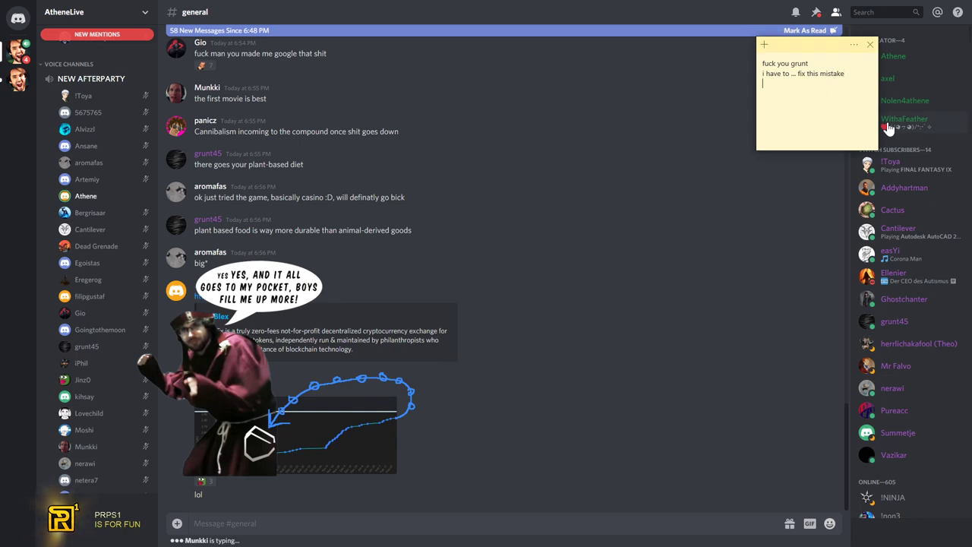
Type 'Nah... we have complete different point' and then 'lolol' into the sticky note
type("Nah")
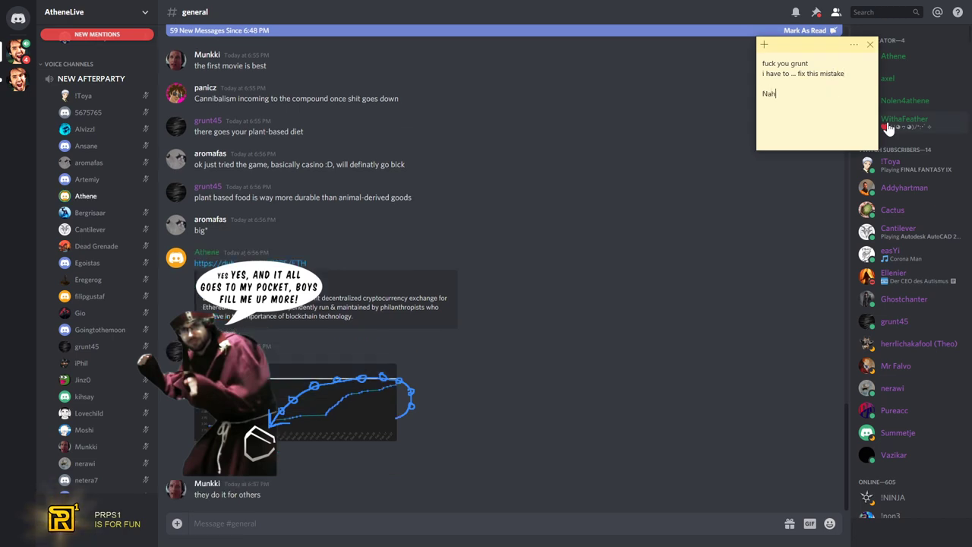
type("... we")
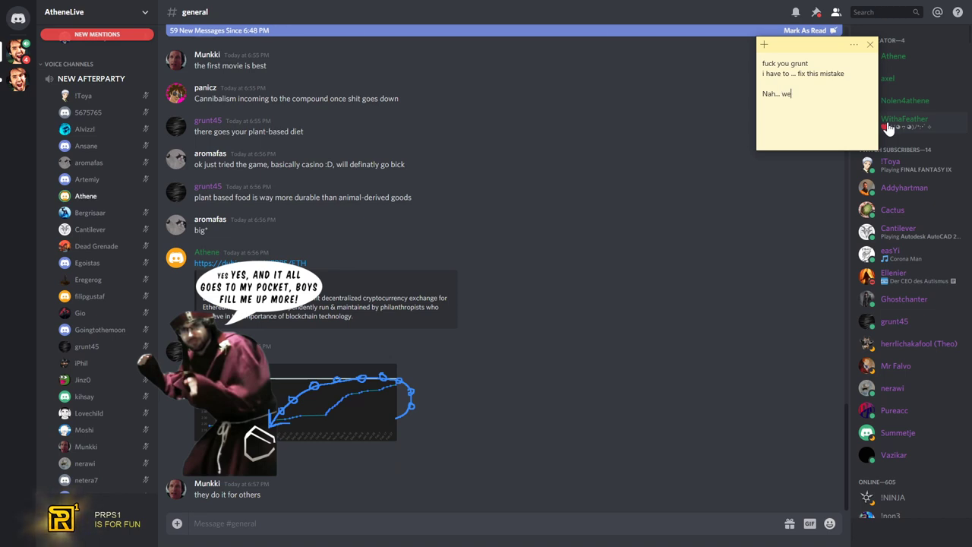
type("have complete")
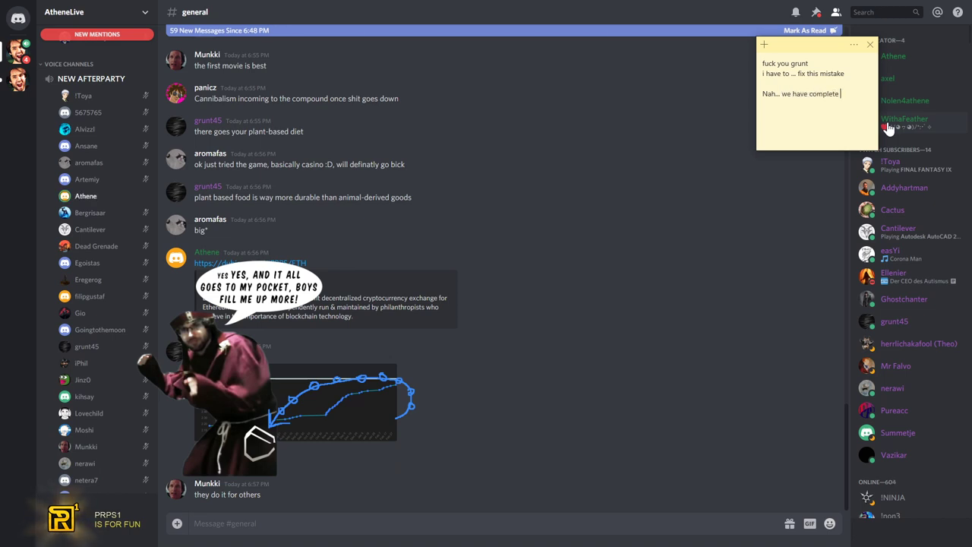
type("different point of view...")
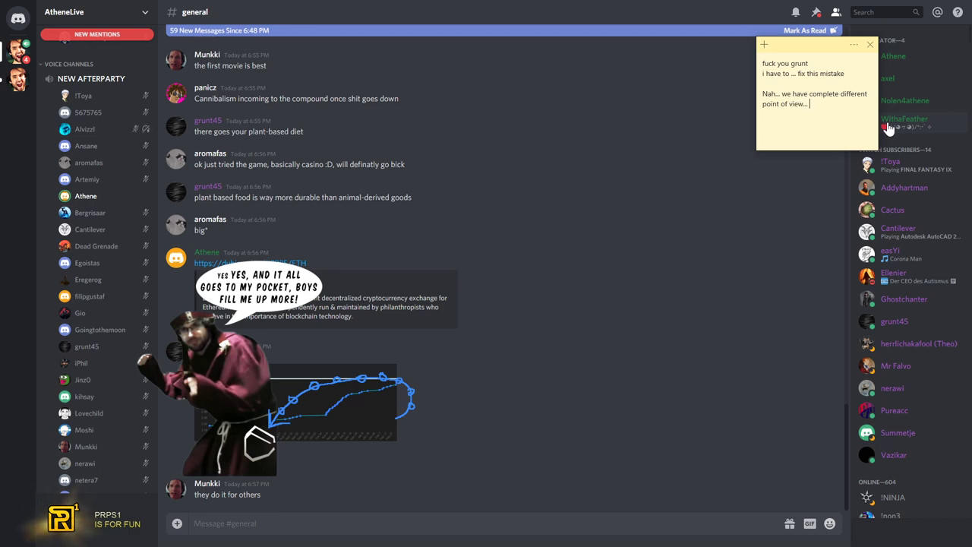
type("lolol")
type("our voices will disapeare")
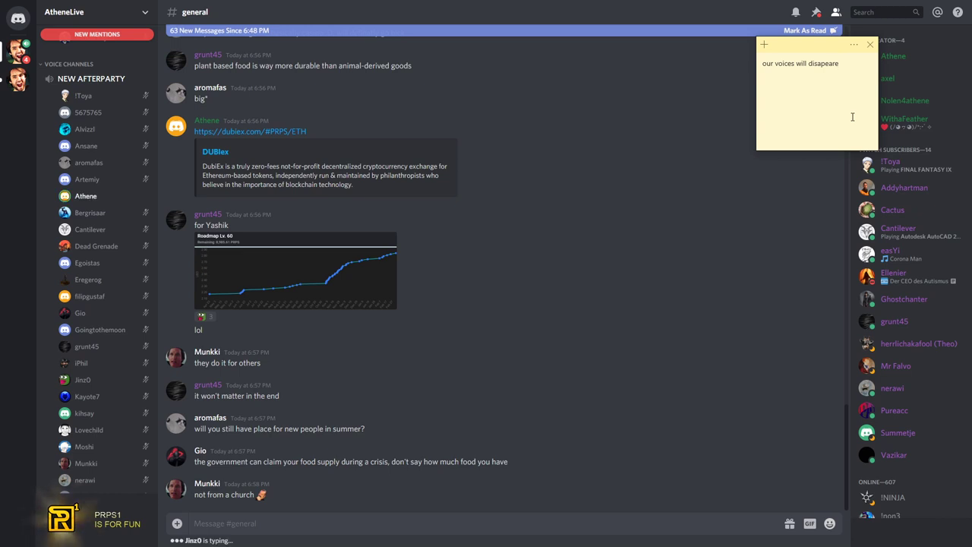
Type 'into dark... ^_^ CoS will be such a sucess it will crush', then 'lolo' and 'ok... let's'
type("into dark...")
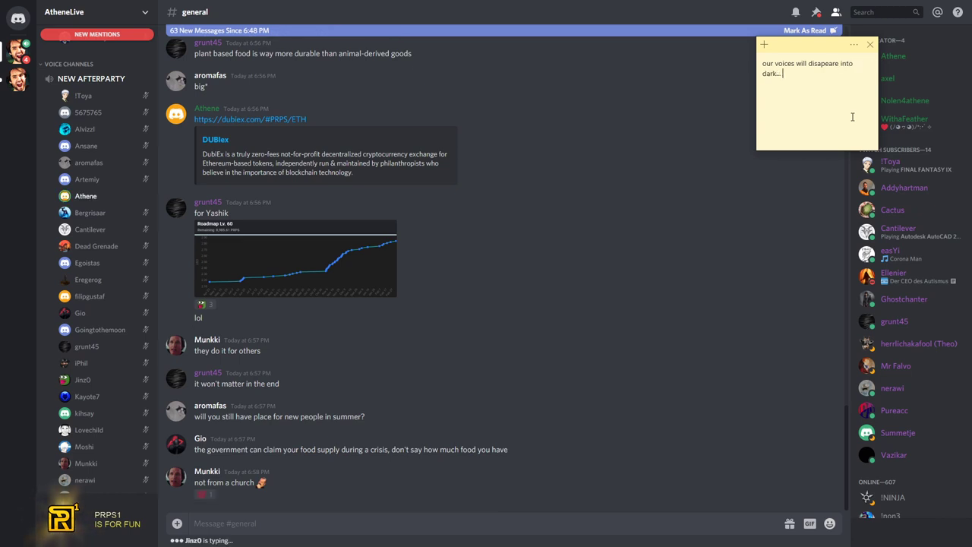
type("^_^")
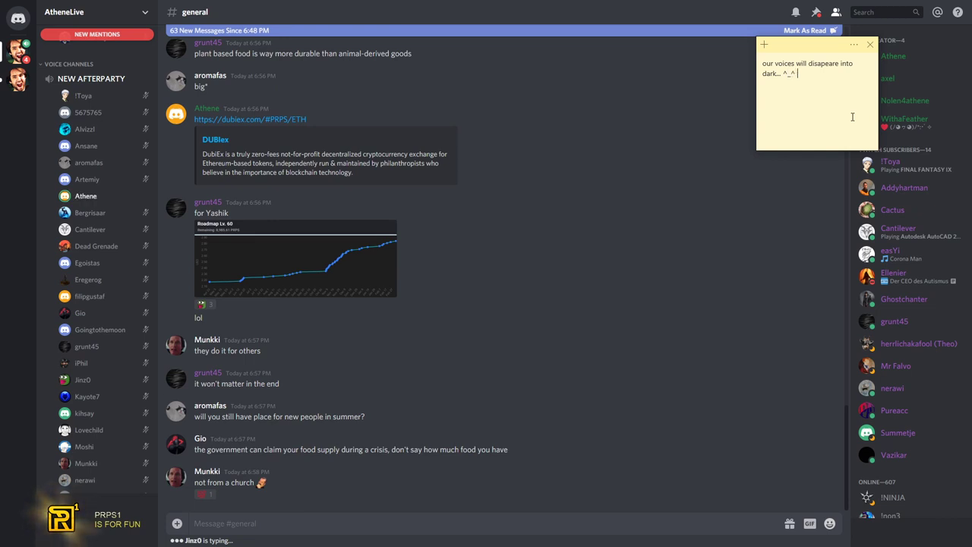
type("CoS will be such a succ")
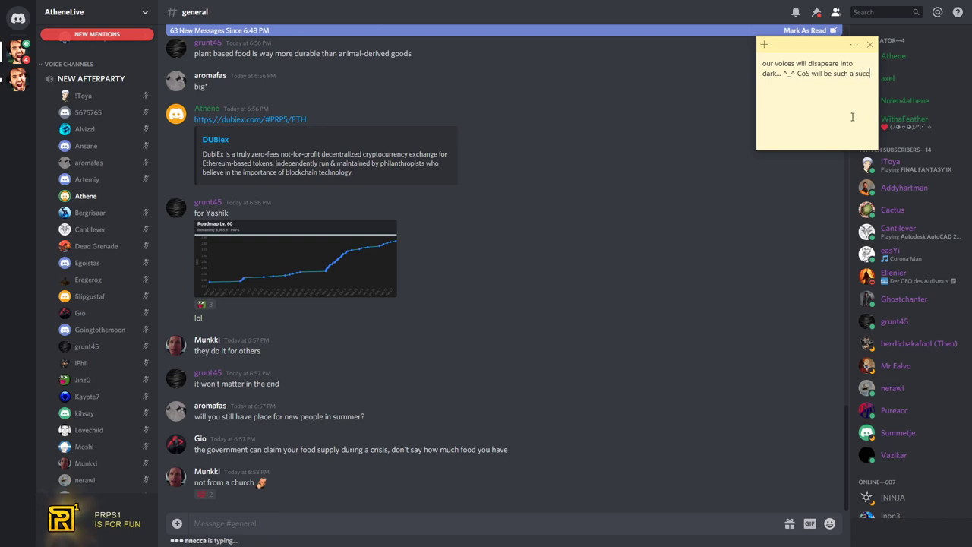
type("sucess it will crush us al")
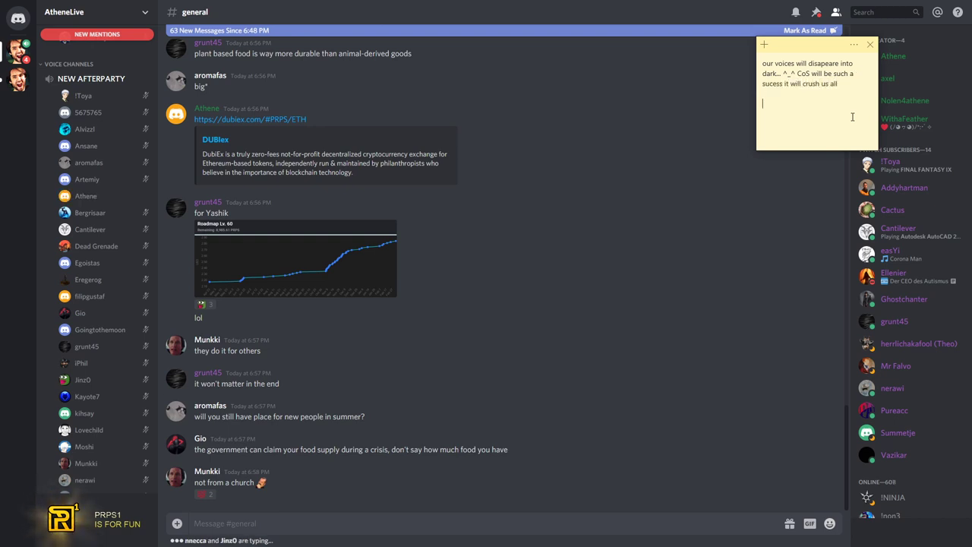
type("lolol")
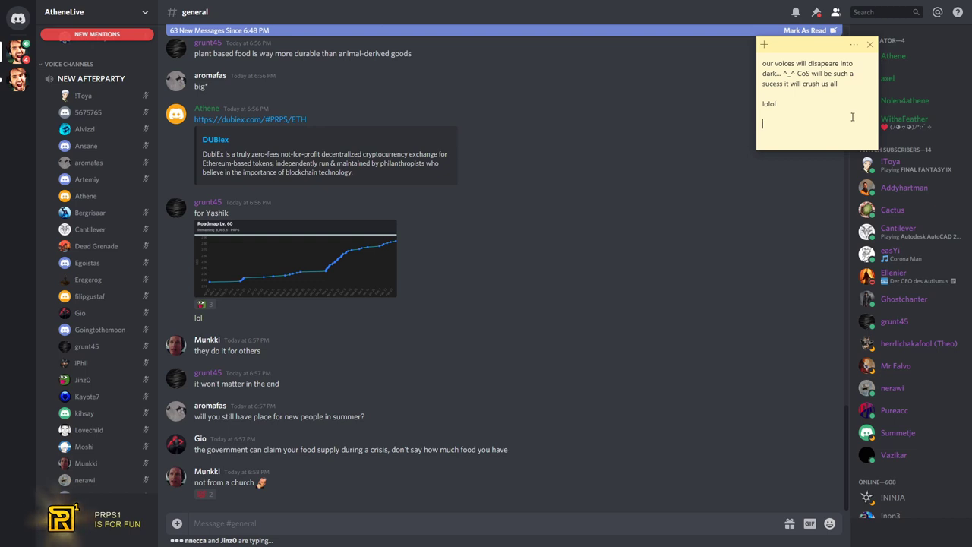
type("ok... let's")
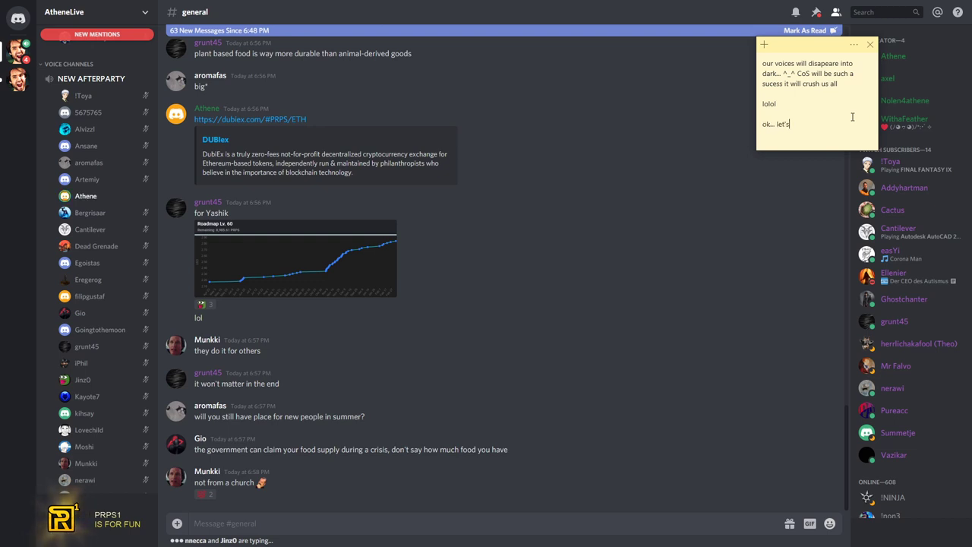
key("Backspace")
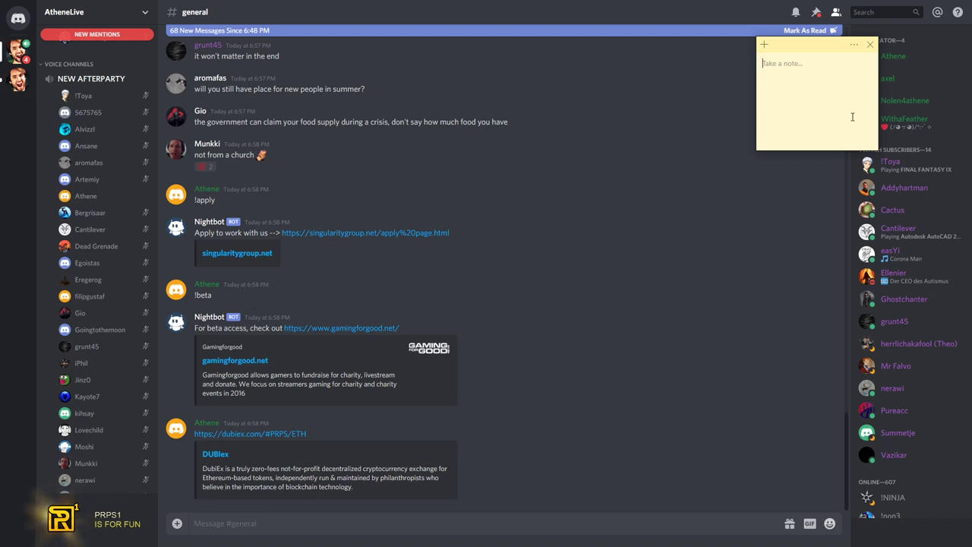
Type 'Insane opportunity, eth is going down, cheap sweet real crypto, it's discount', then 'but of co'
type("Insane opd")
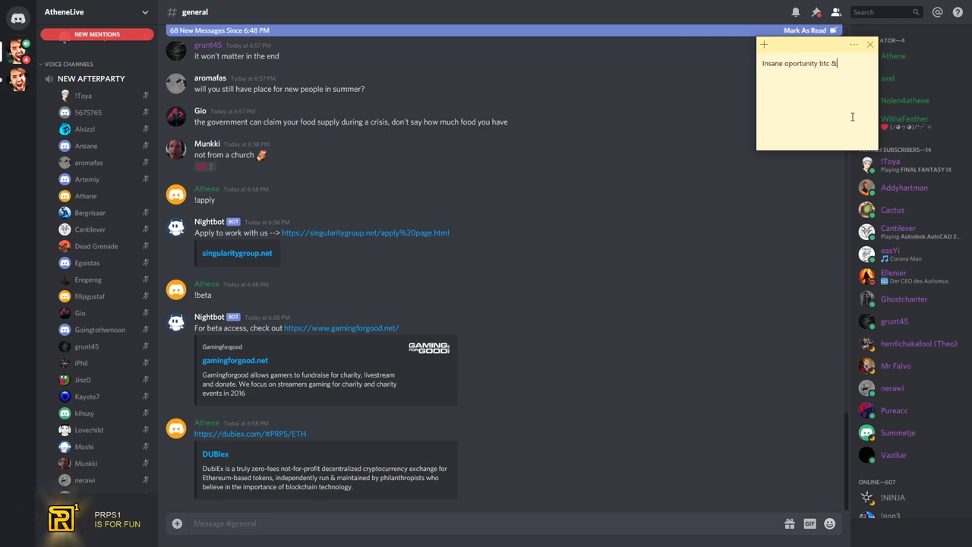
type("eth is going down, time to get that")
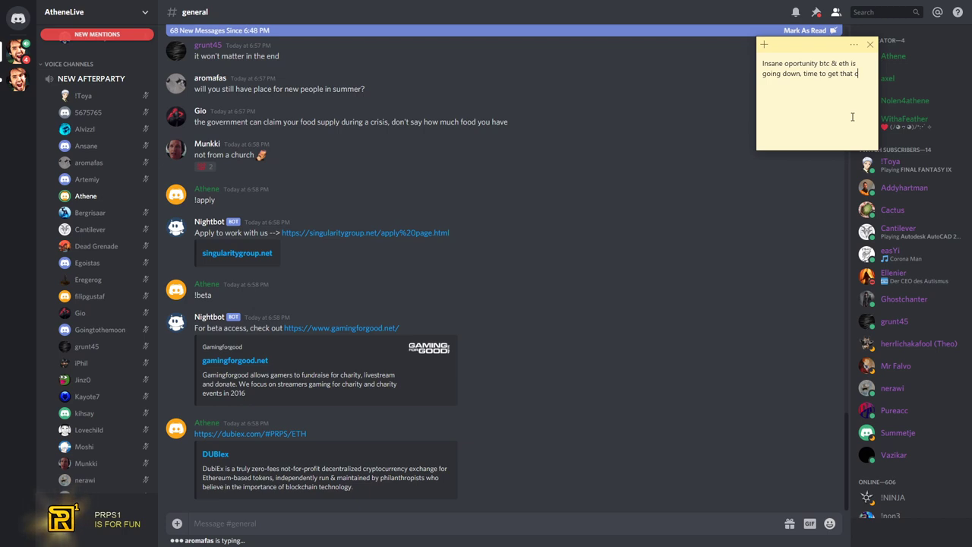
type("cheap sweet real")
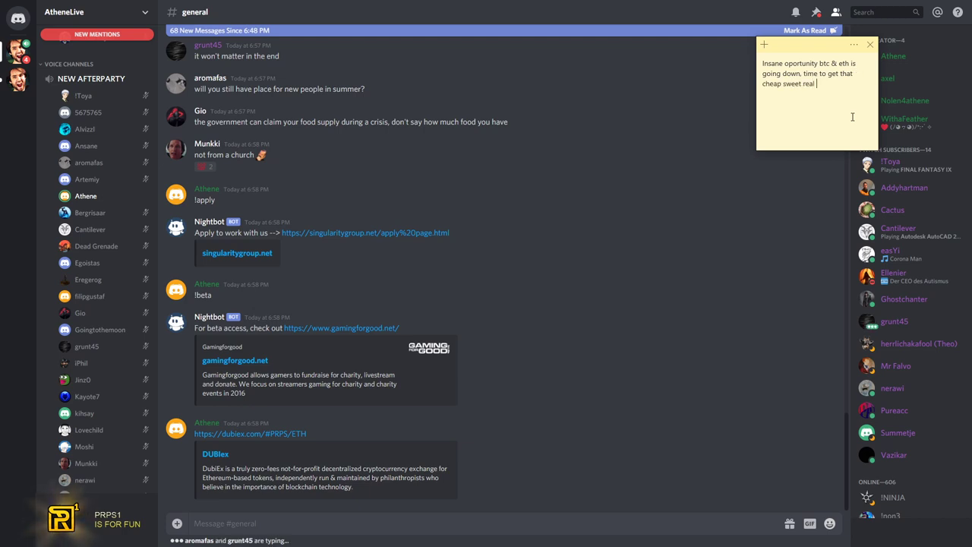
type("crypto")
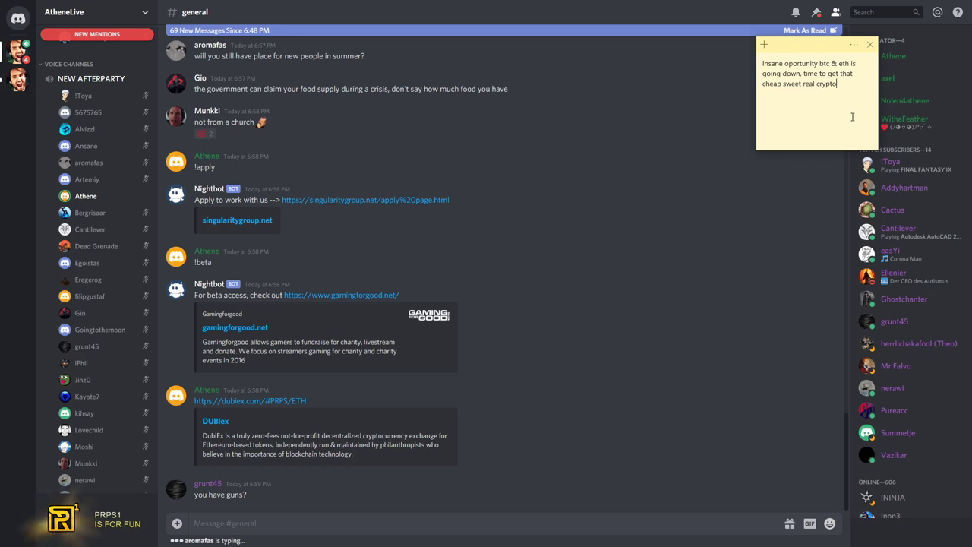
type("it's discount.")
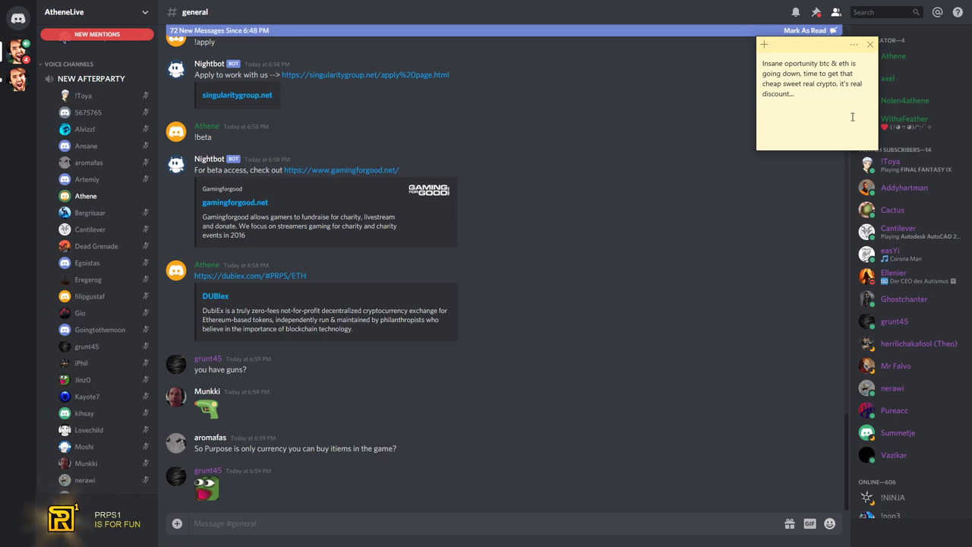
type("but of course this is not financial advice if you want to")
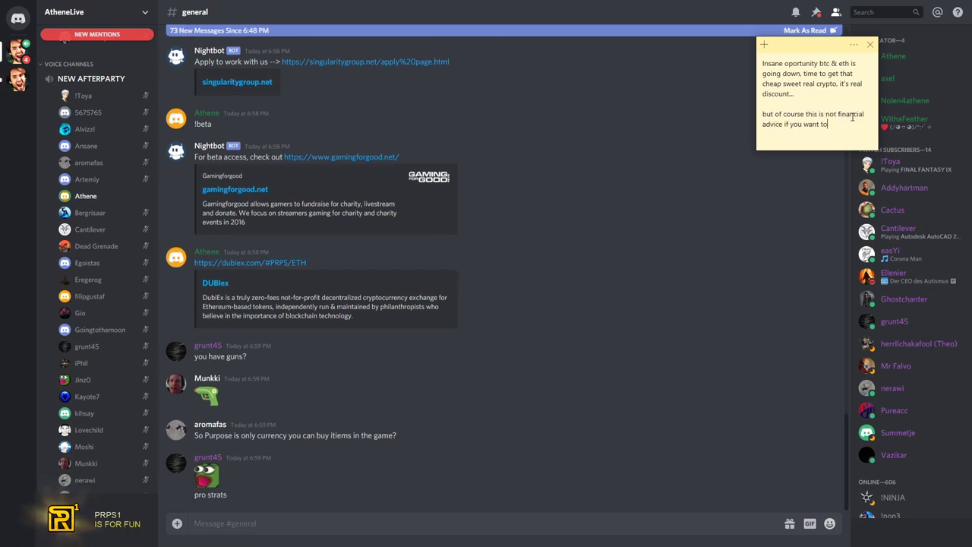
Type into the sticky note that fake-coin seekers should follow athene, then 'Just keep in mind' about Dubi losses
type("have fake coin")
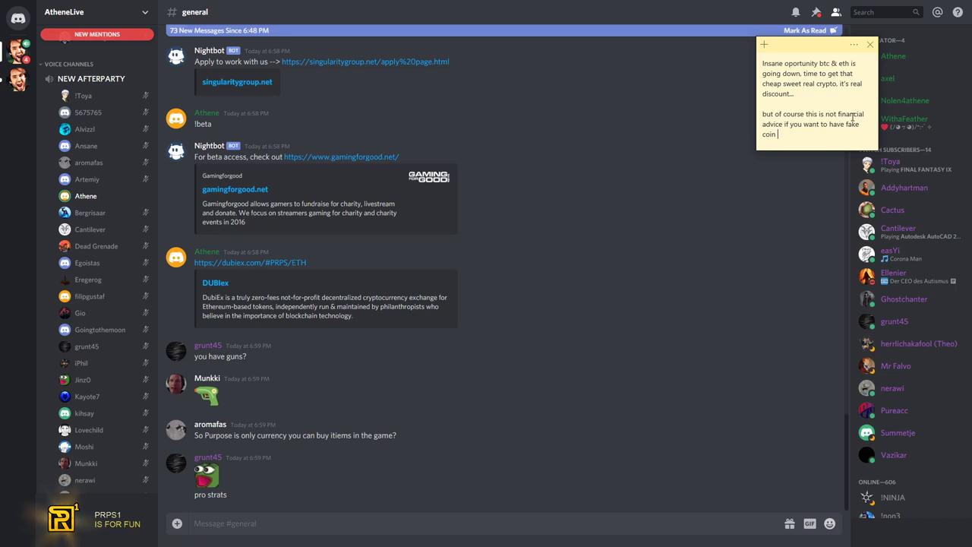
type("than")
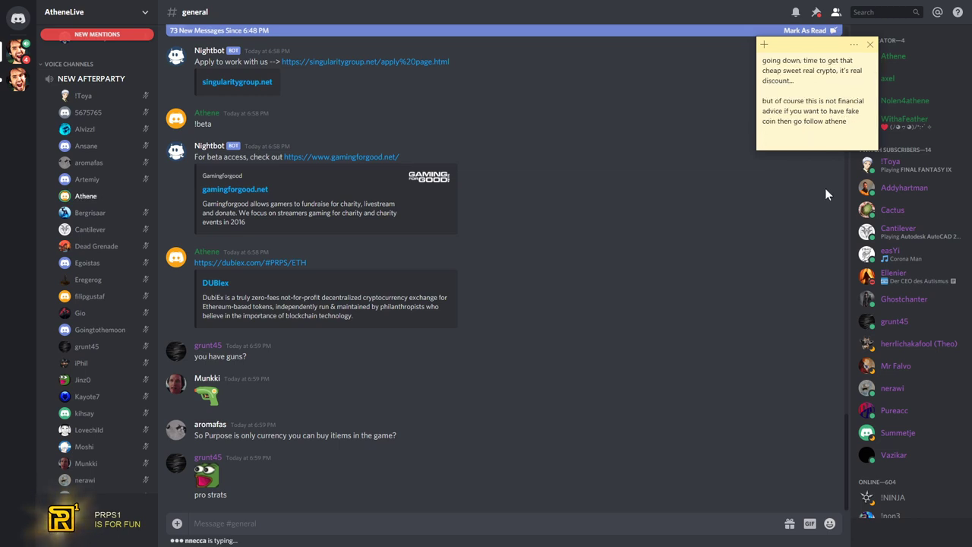
type("Just keep in mind, all those people who bought dubi lost it")
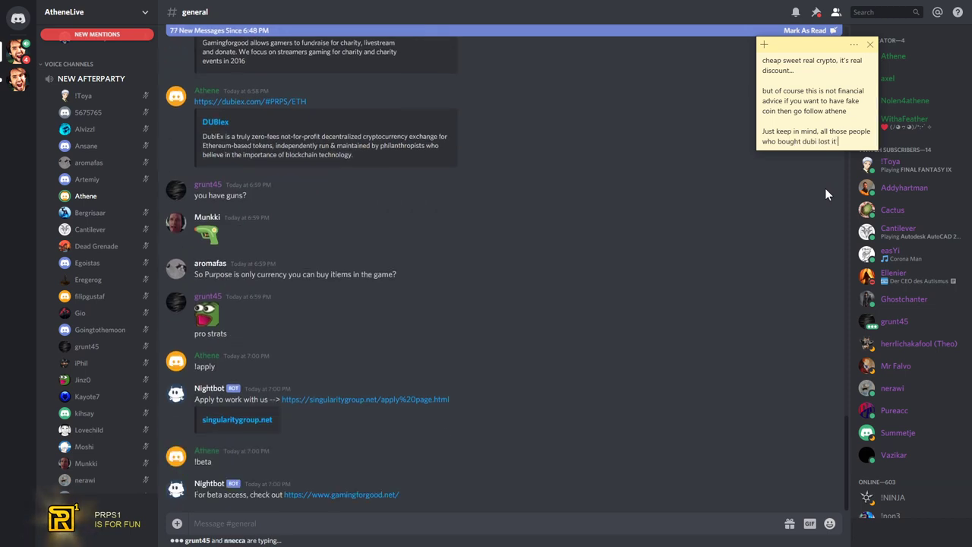
scroll("down", 3)
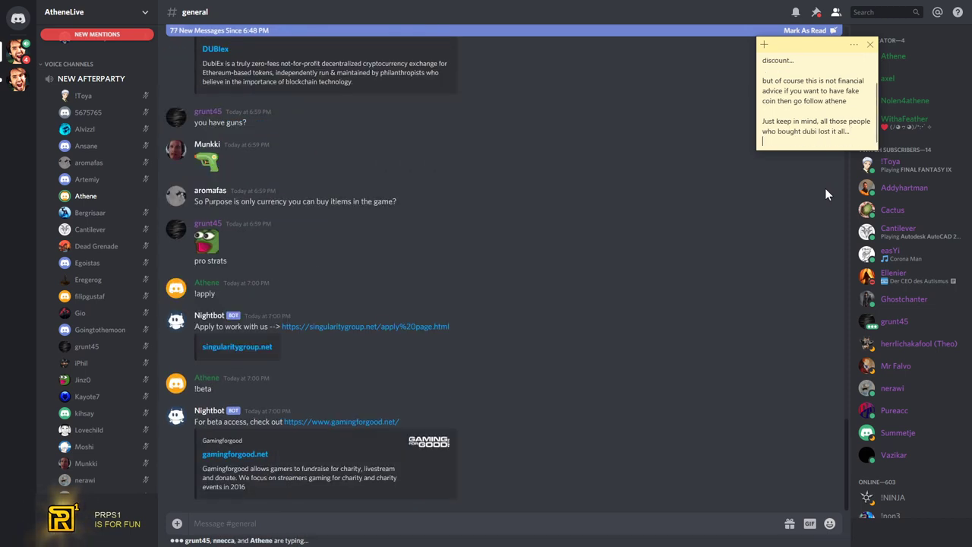